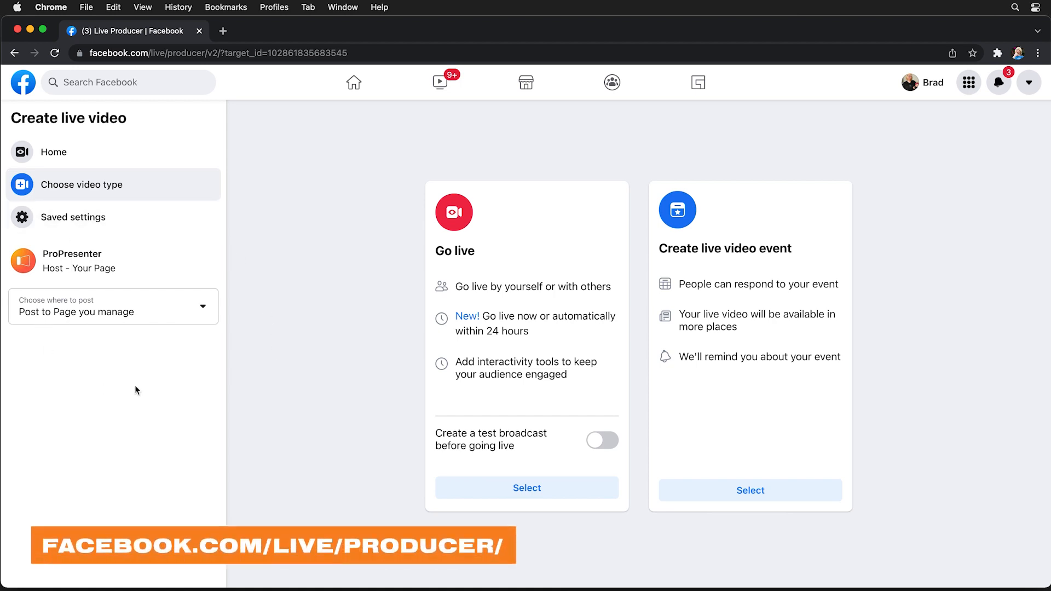
- Post to a managed Page, set up a Go live broadcast and turn on the persistent stream key
left_click(113, 306)
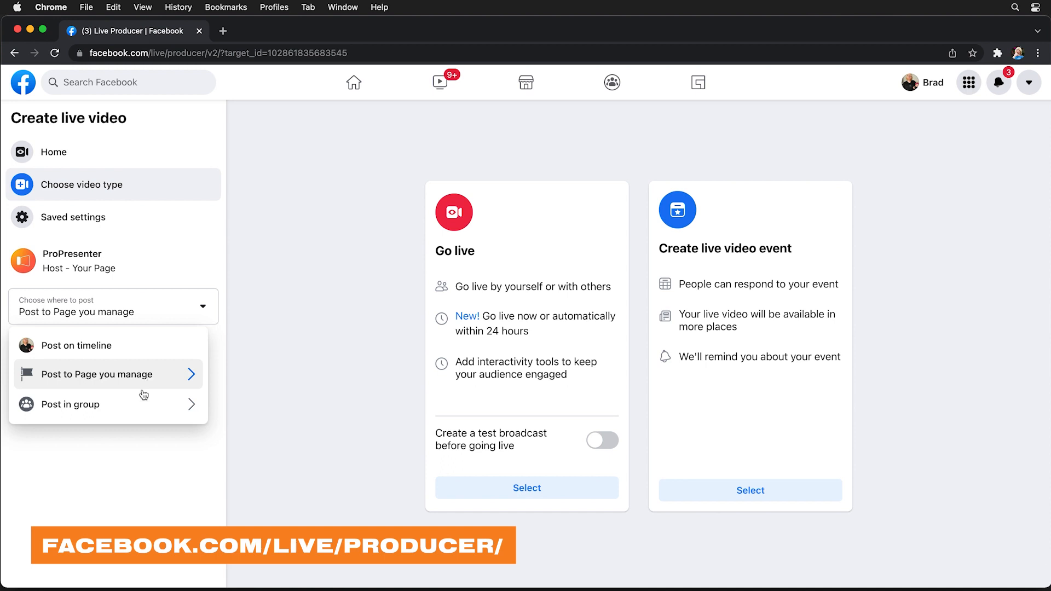
left_click(96, 375)
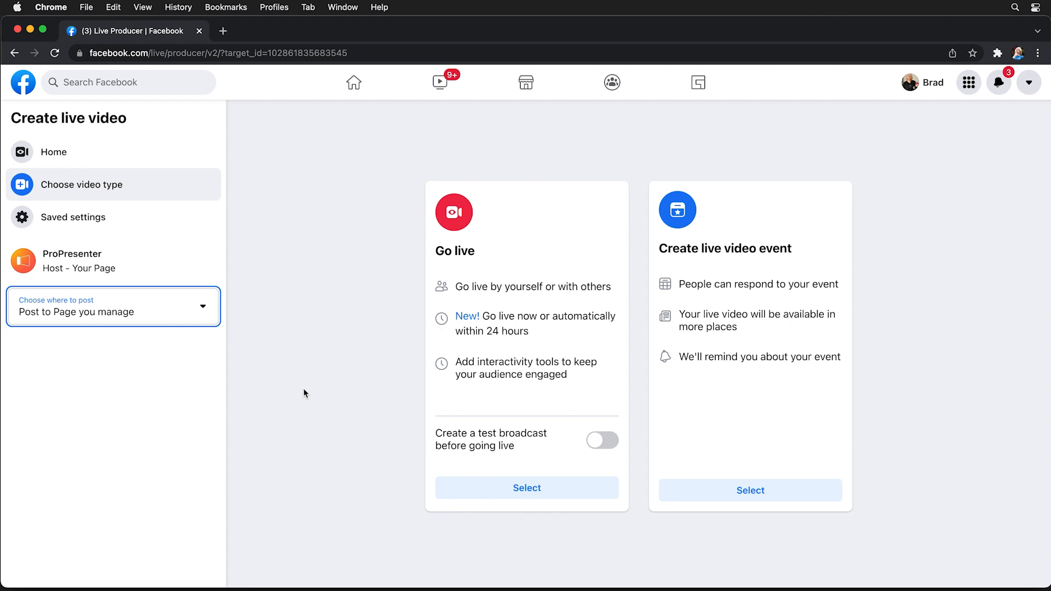
mouse_move(576, 300)
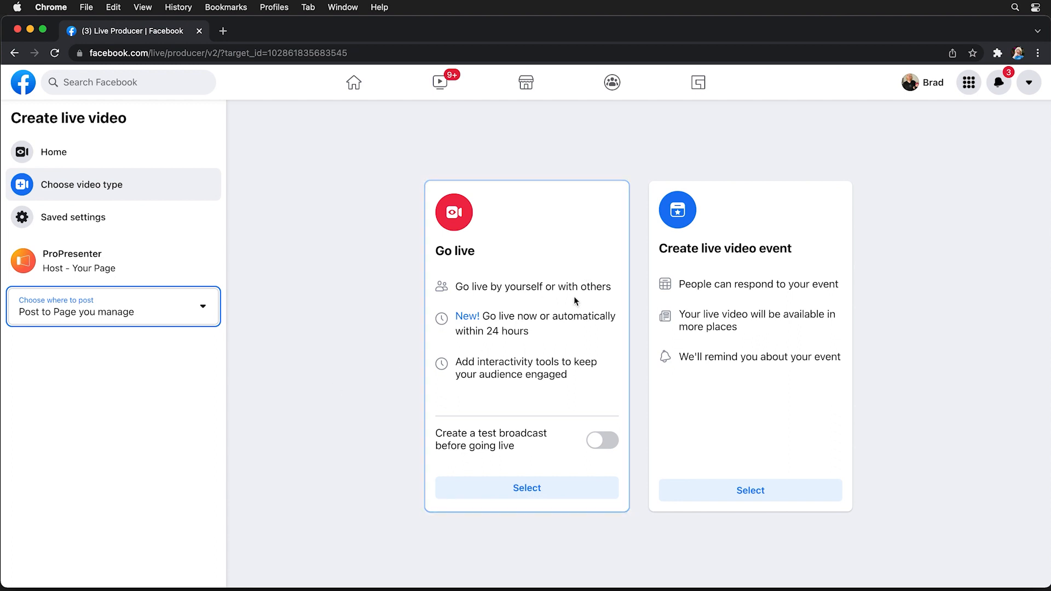
mouse_move(764, 300)
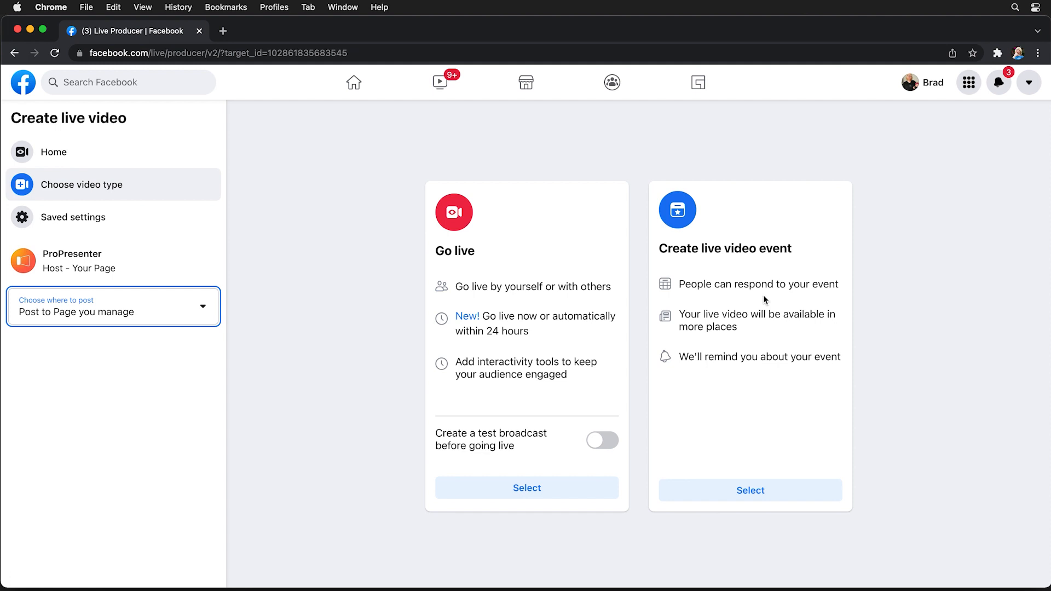
mouse_move(564, 275)
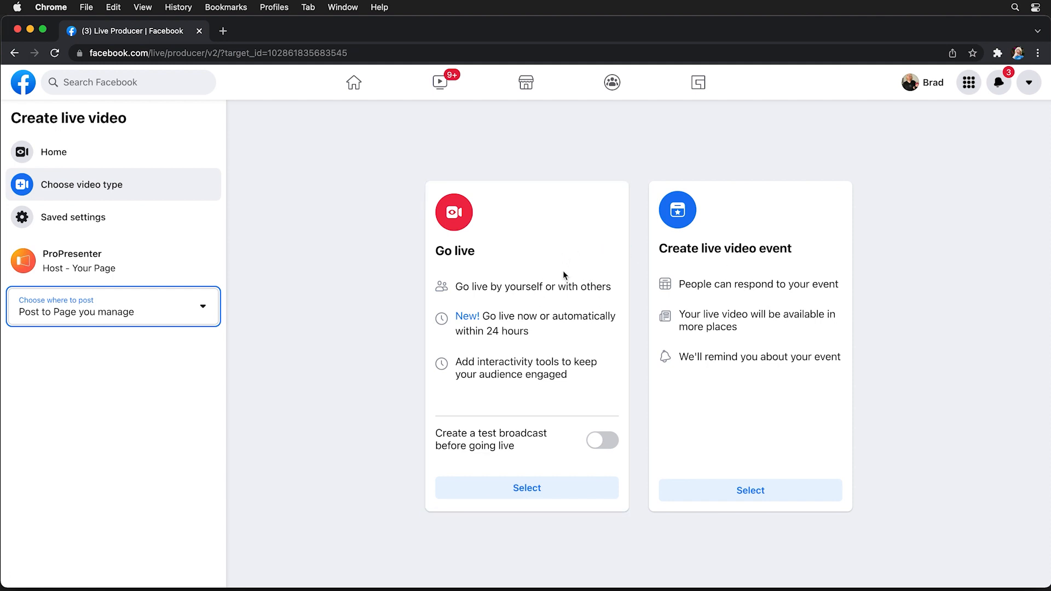
mouse_move(543, 320)
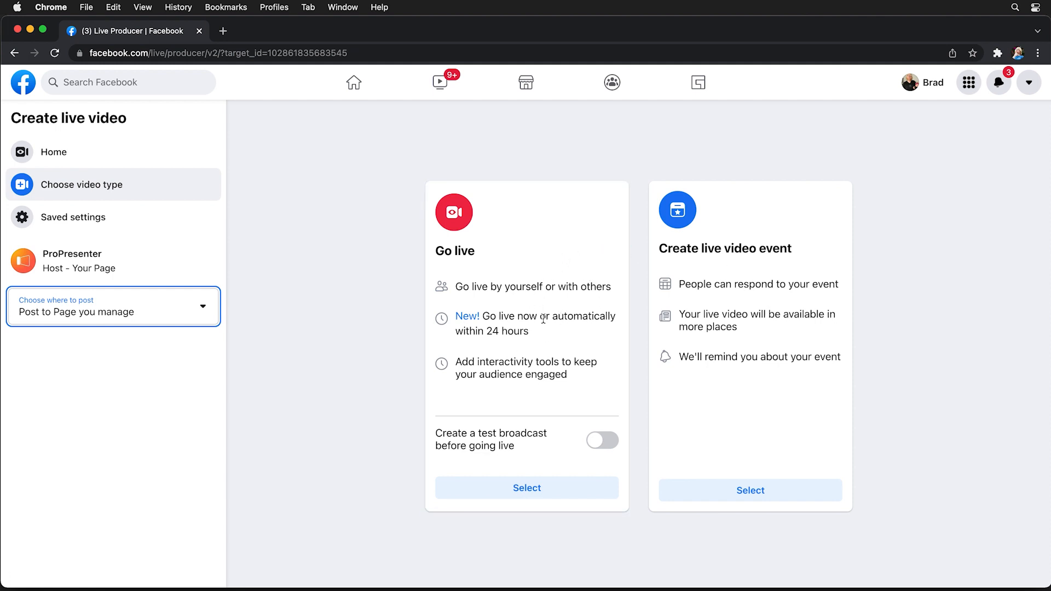
mouse_move(683, 291)
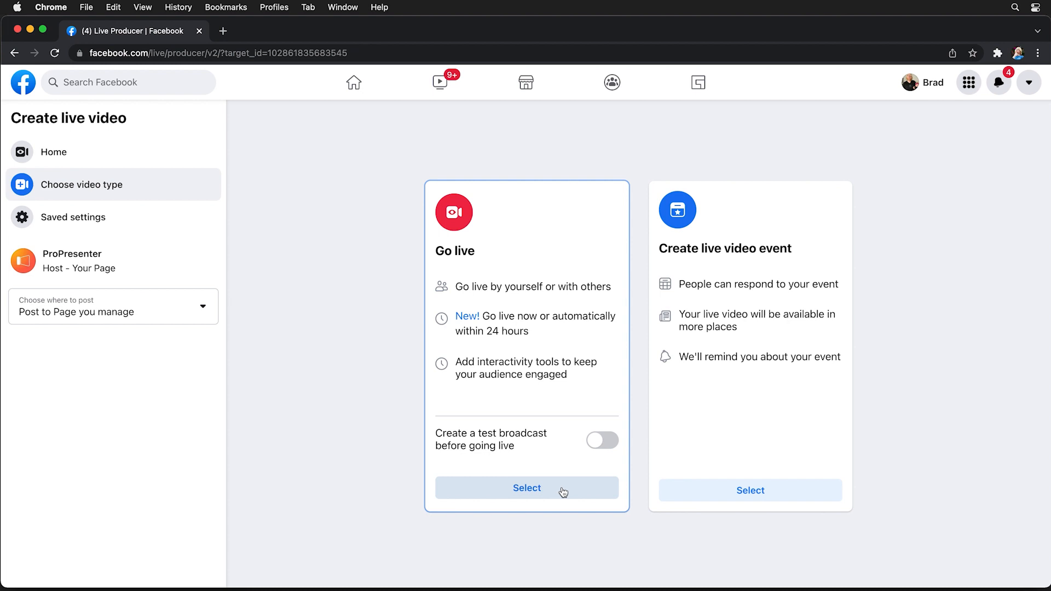
left_click(526, 488)
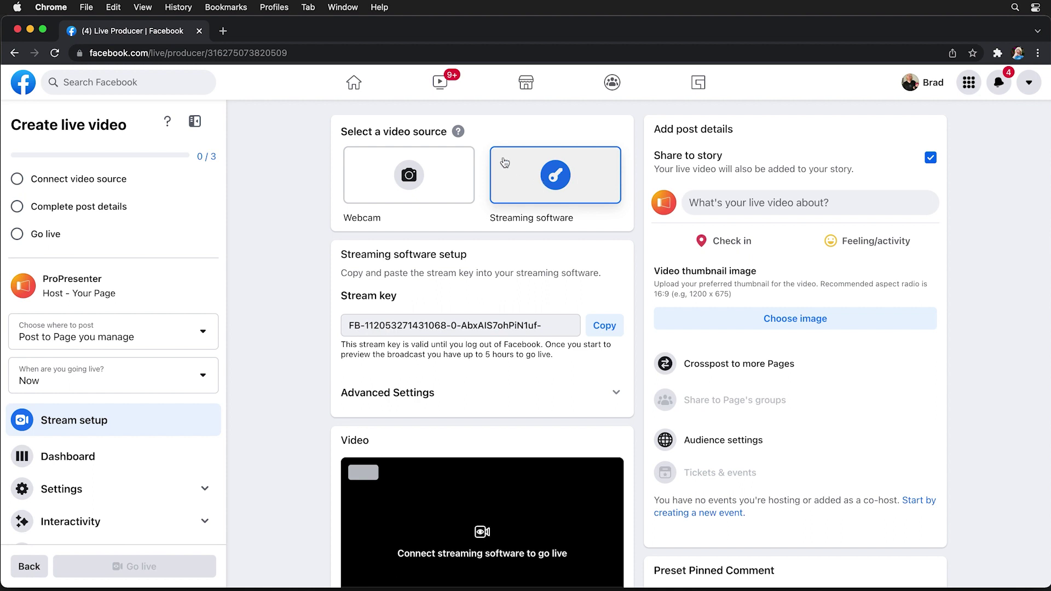
mouse_move(580, 154)
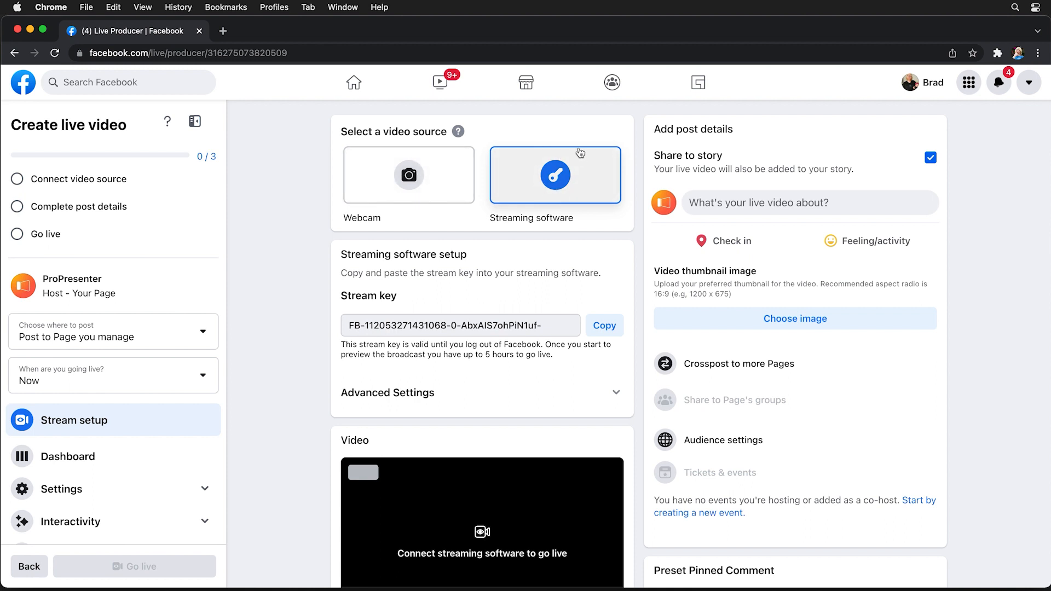
mouse_move(536, 192)
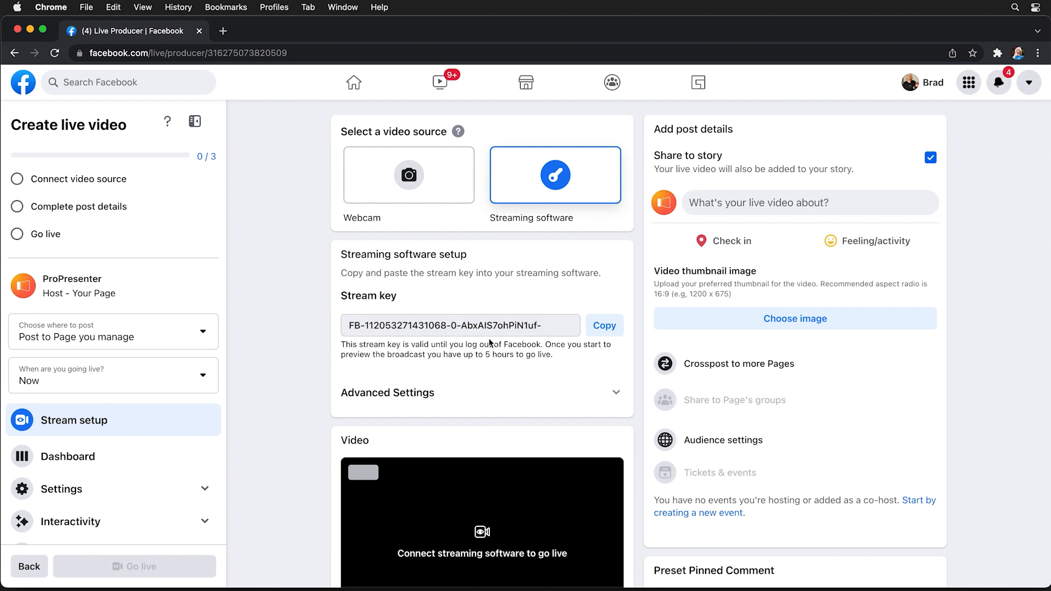
mouse_move(429, 396)
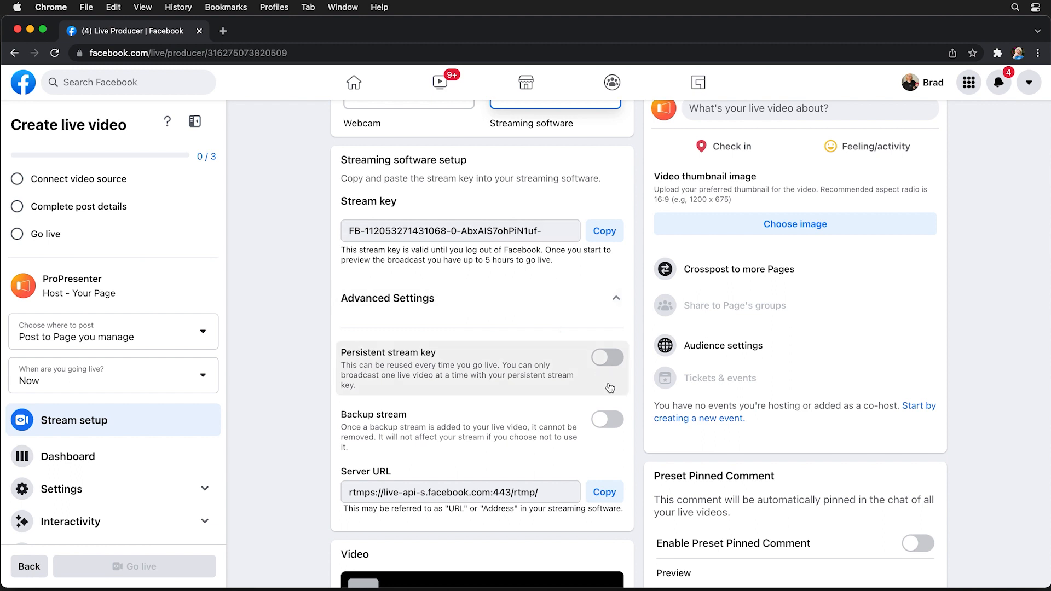
left_click(606, 357)
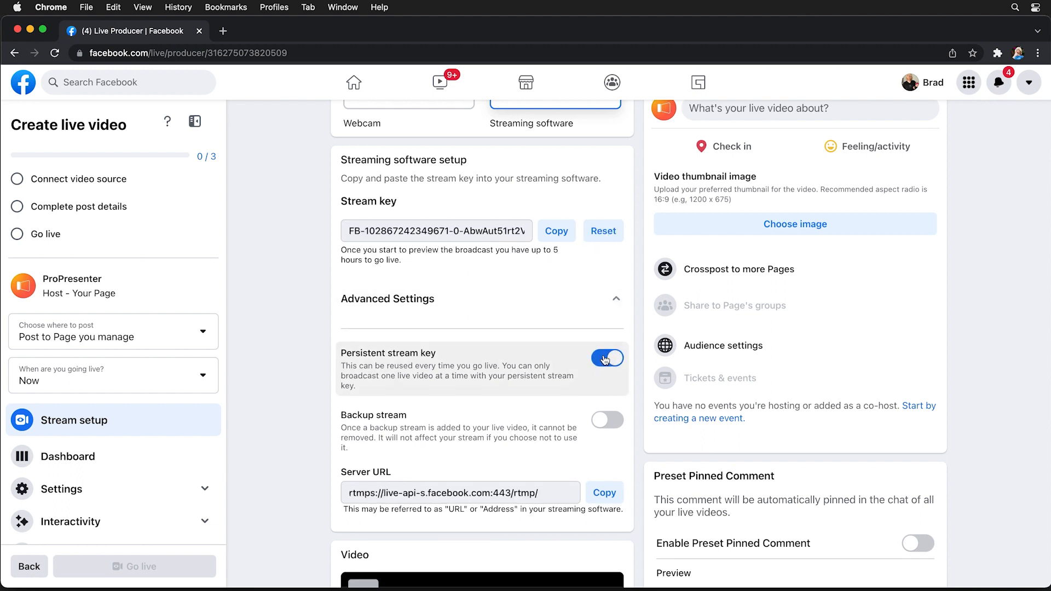
mouse_move(560, 235)
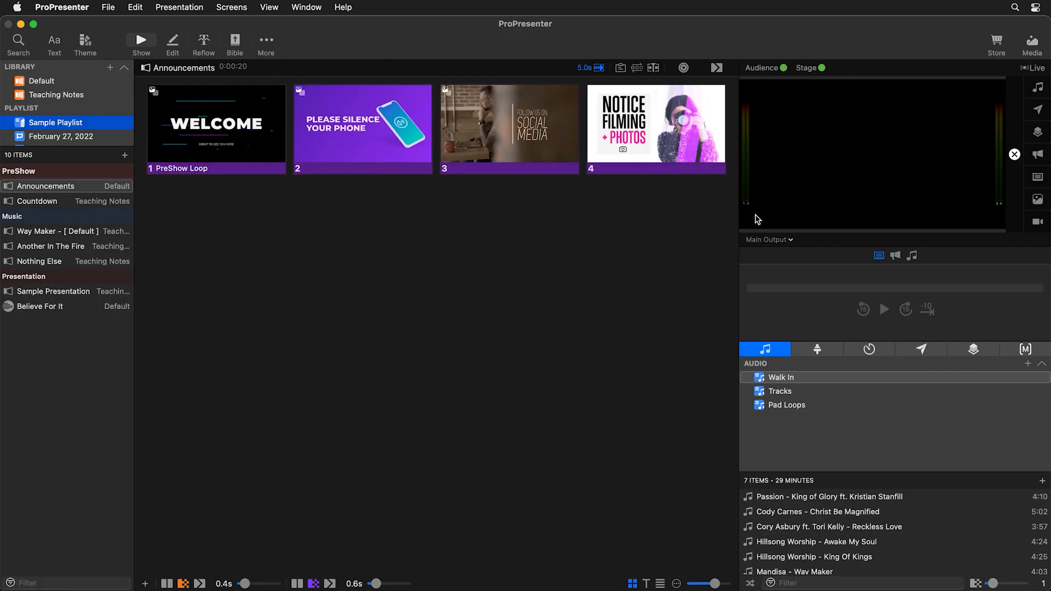
mouse_move(1026, 100)
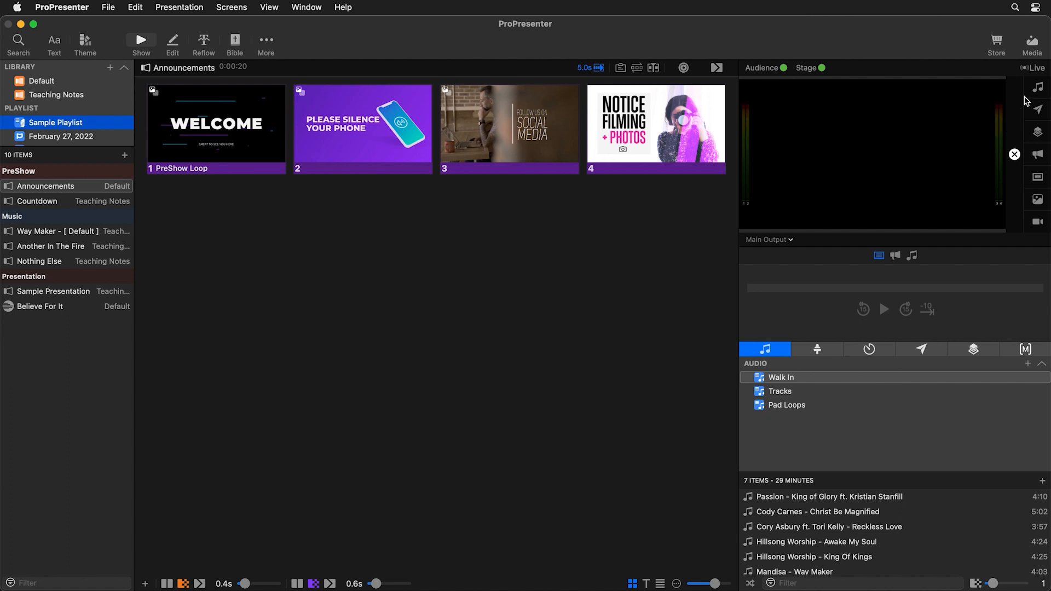
- In Capture Settings, keep Live Stream as source and choose RTMP as destination
left_click(1030, 68)
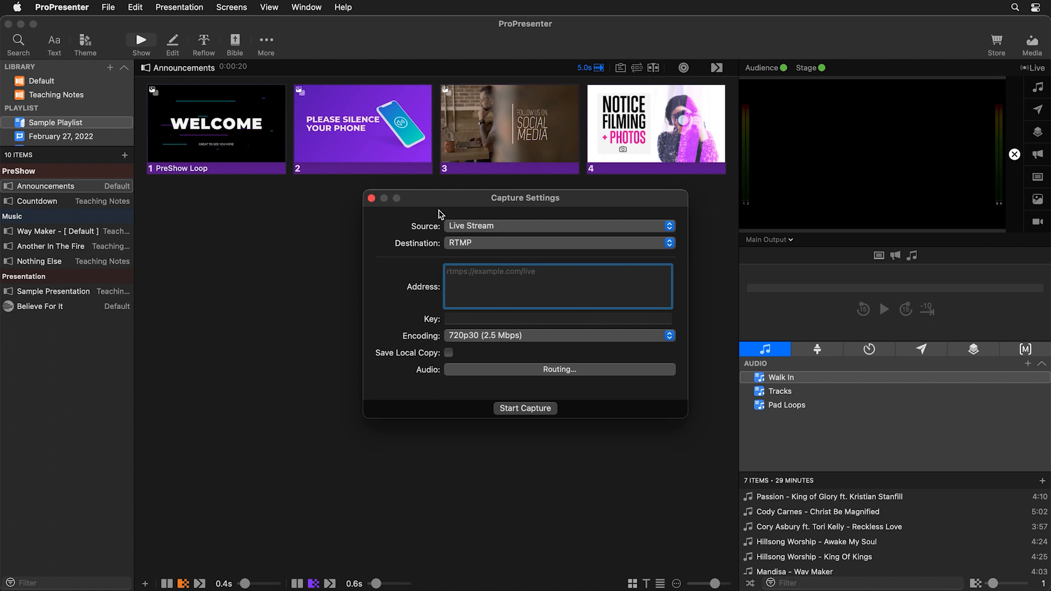
left_click(558, 225)
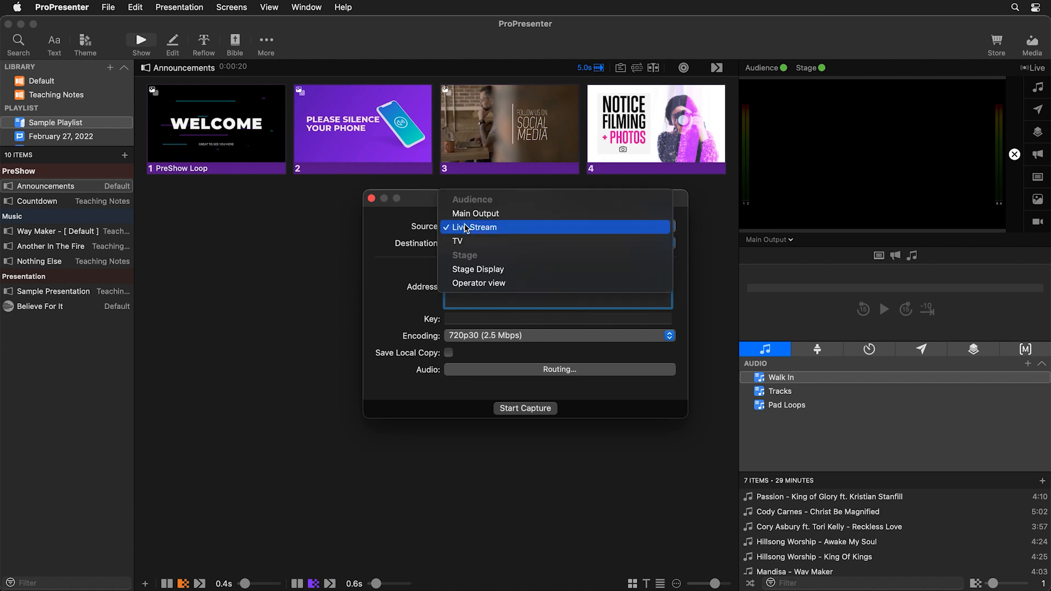
mouse_move(508, 231)
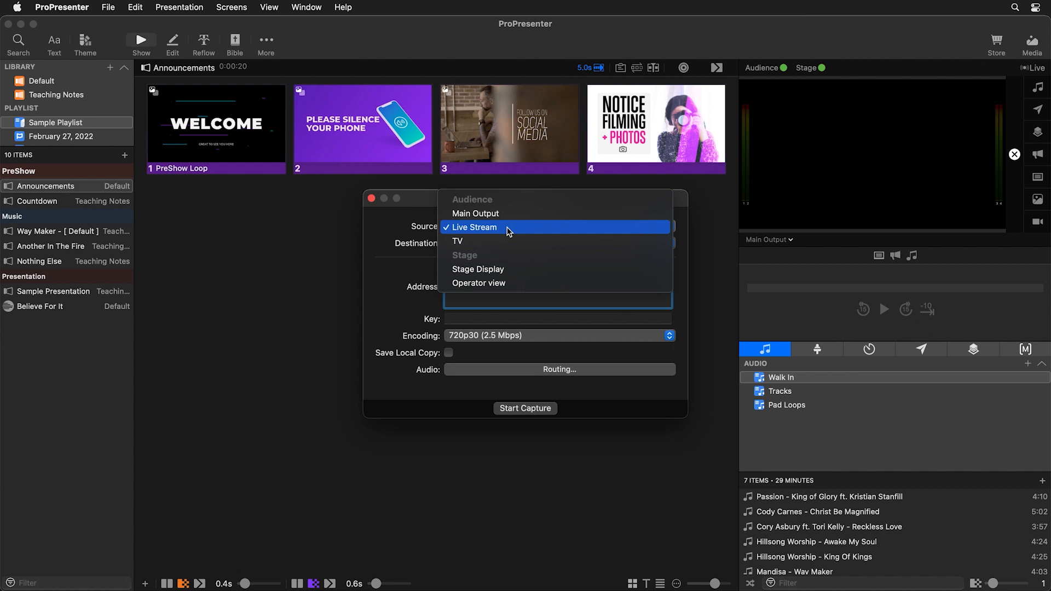
mouse_move(497, 235)
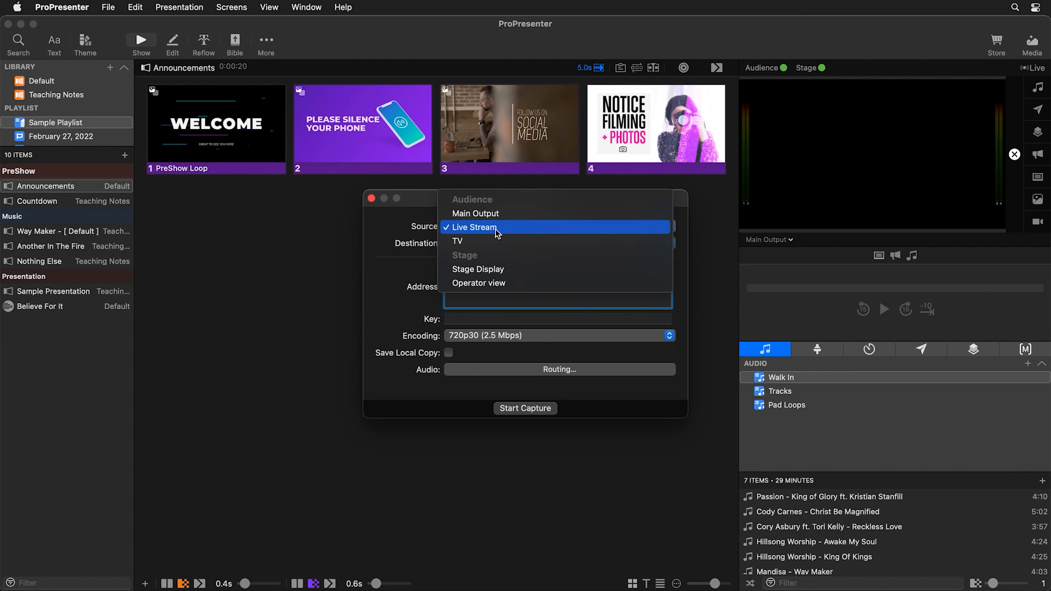
mouse_move(504, 234)
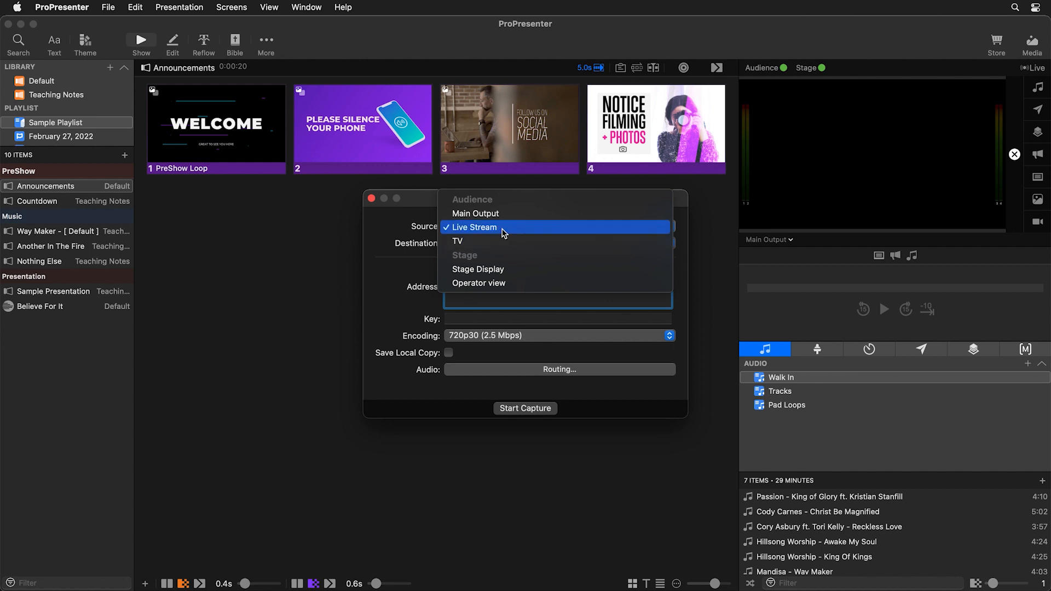
left_click(474, 228)
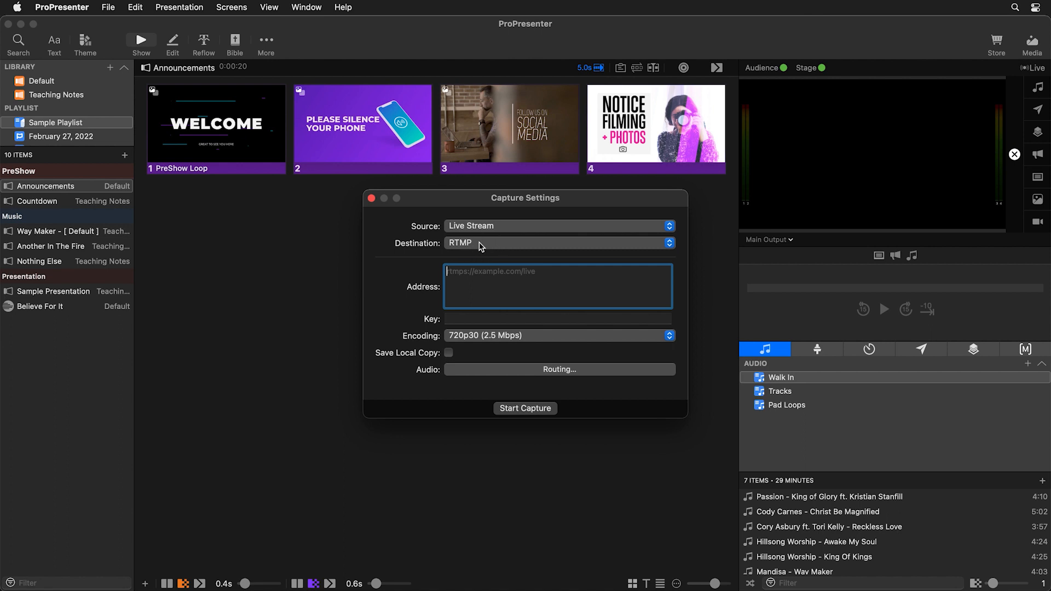
left_click(557, 244)
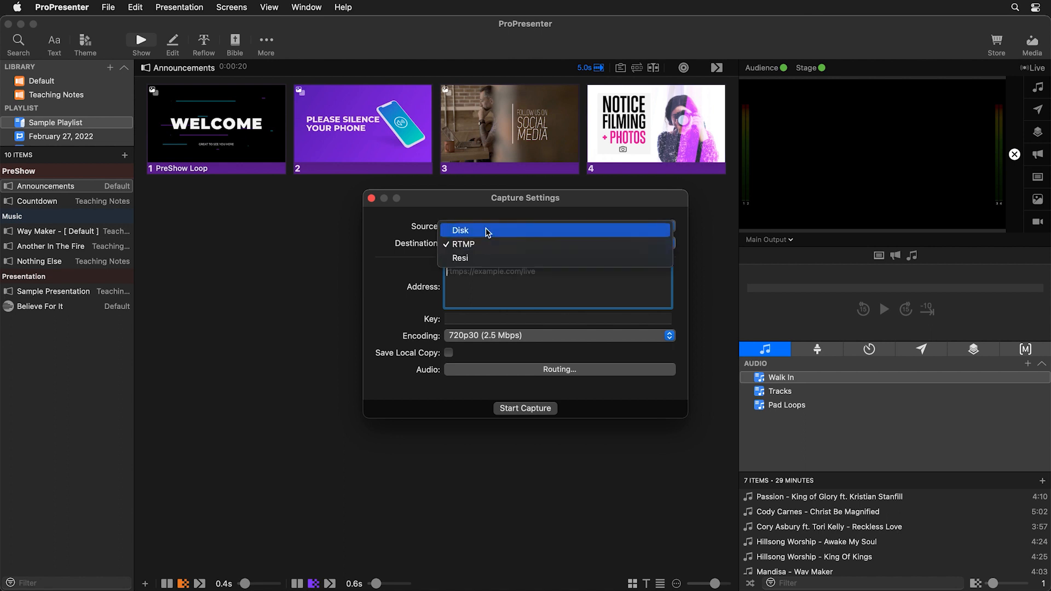
mouse_move(484, 257)
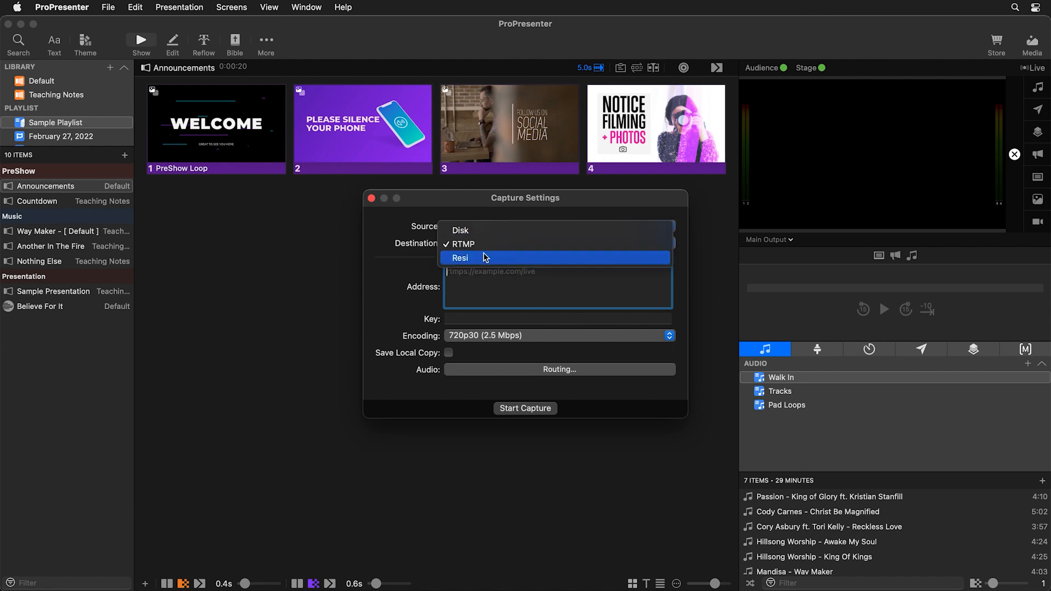
mouse_move(486, 245)
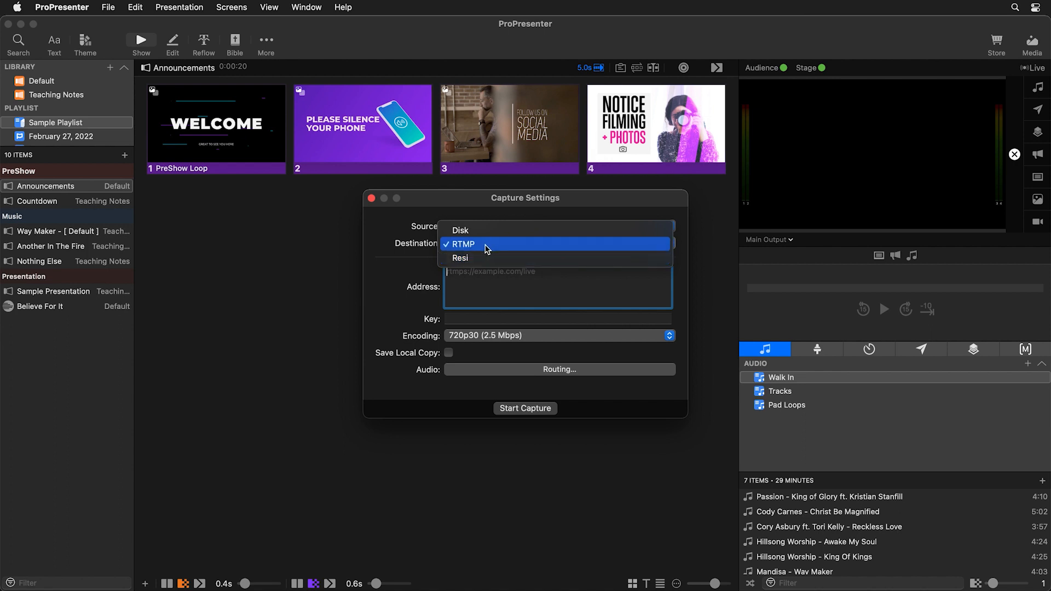
left_click(462, 245)
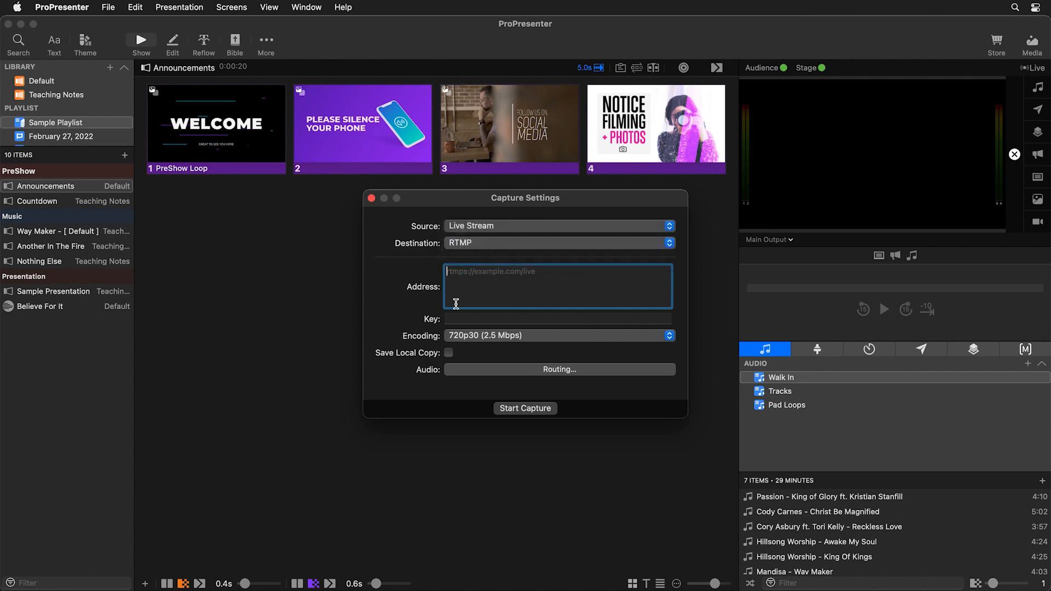
- Paste the Facebook stream key into the Key field and copy the Facebook server URL
left_click(557, 318)
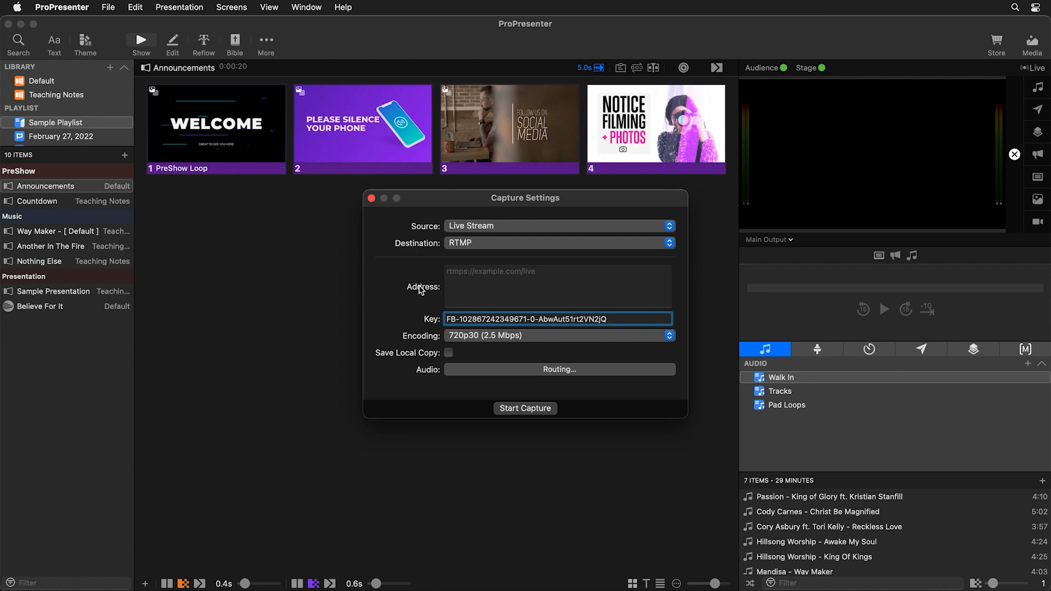
mouse_move(478, 283)
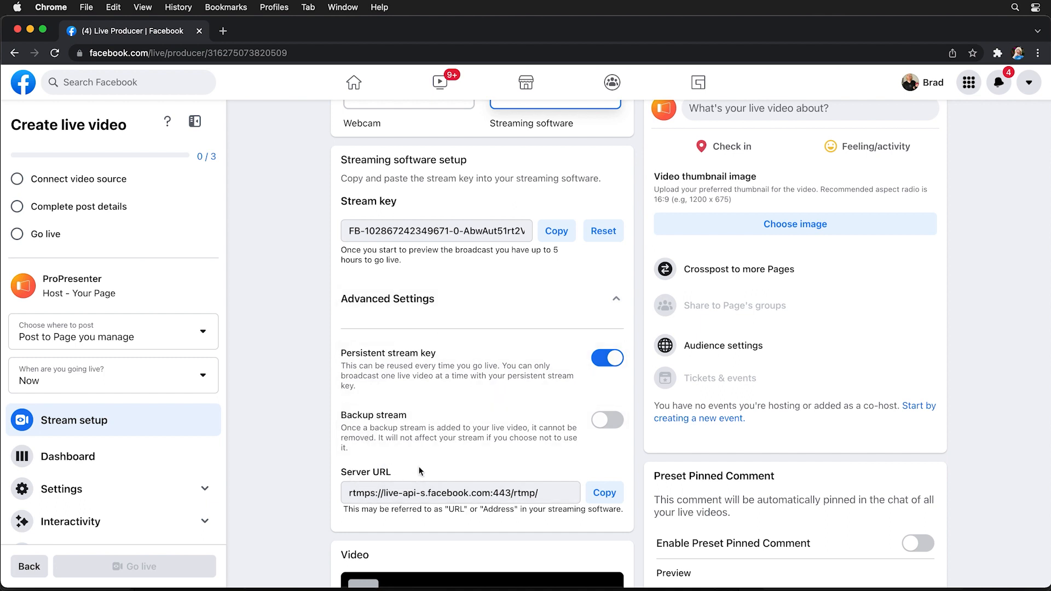
left_click(547, 493)
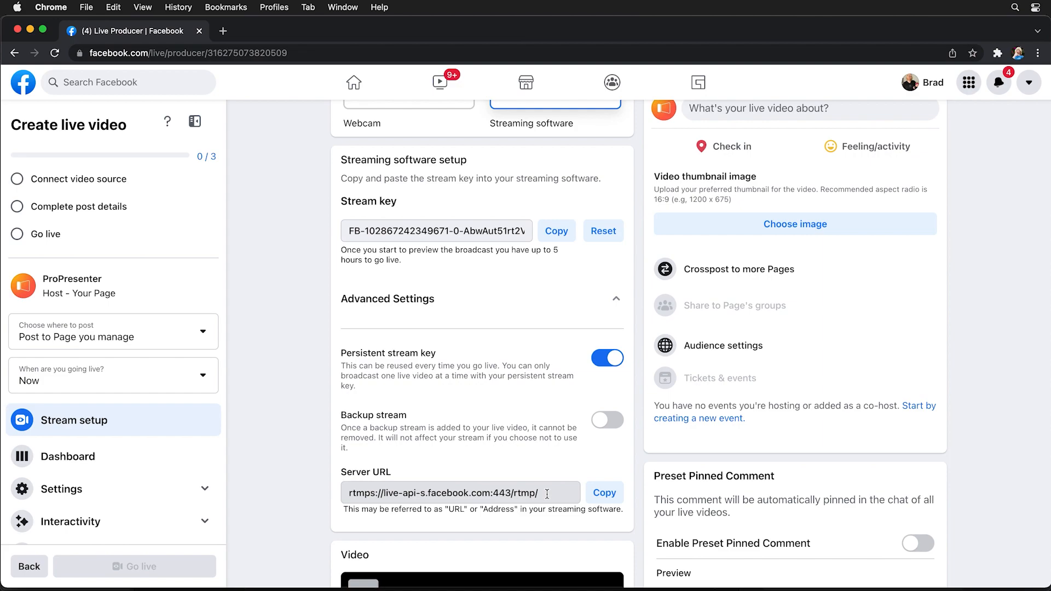
left_click(604, 493)
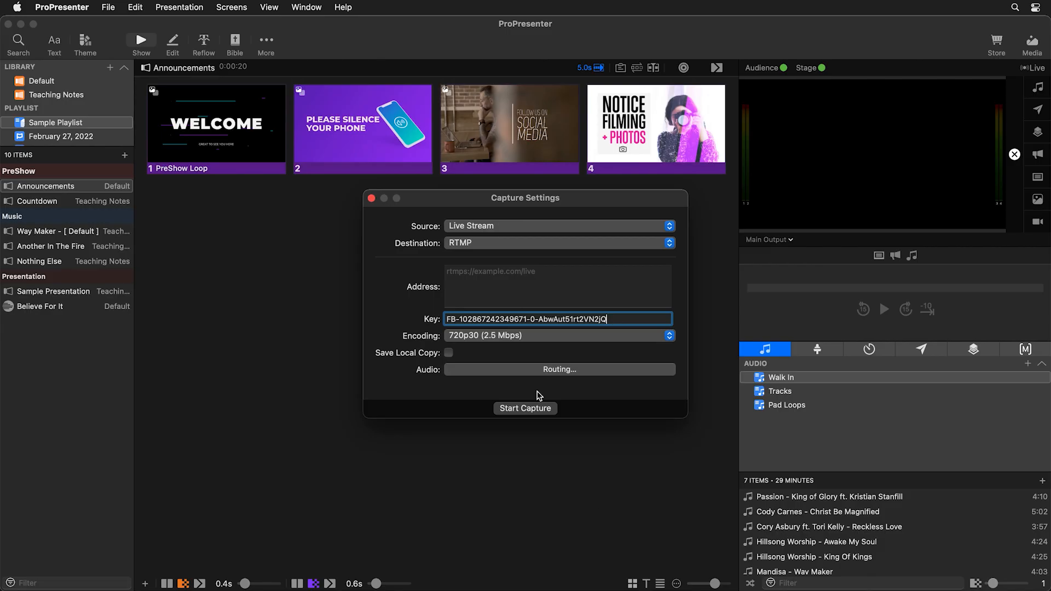
- Set the Address to rtmps://live-api-s.facebook.com:443/rtmp/, keeping 720p30 encoding without a local copy
left_click(558, 287)
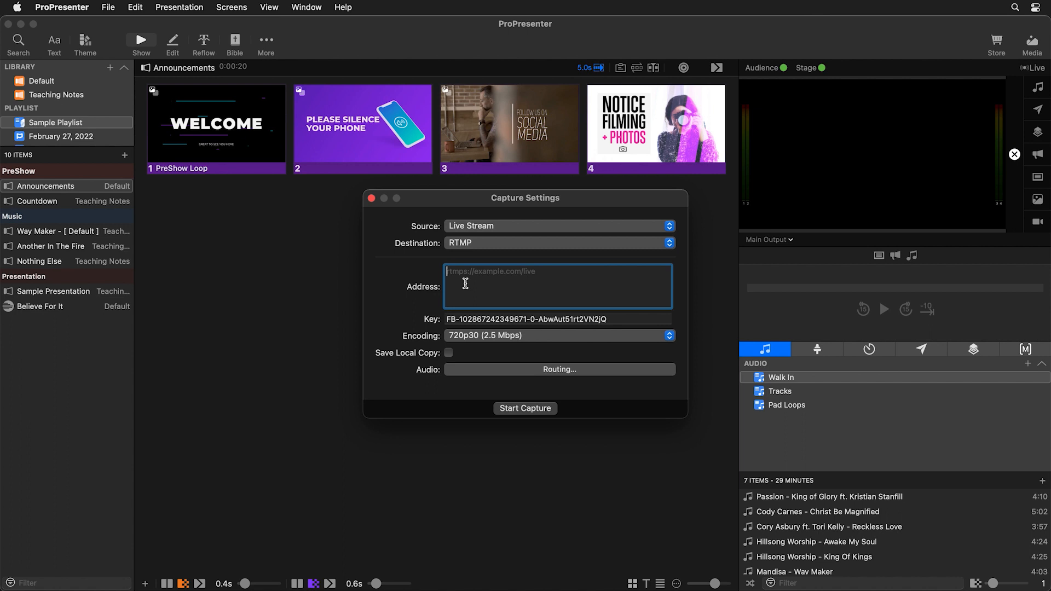
type("rtmps://live-api-s.facebook.com:443/rtmp/")
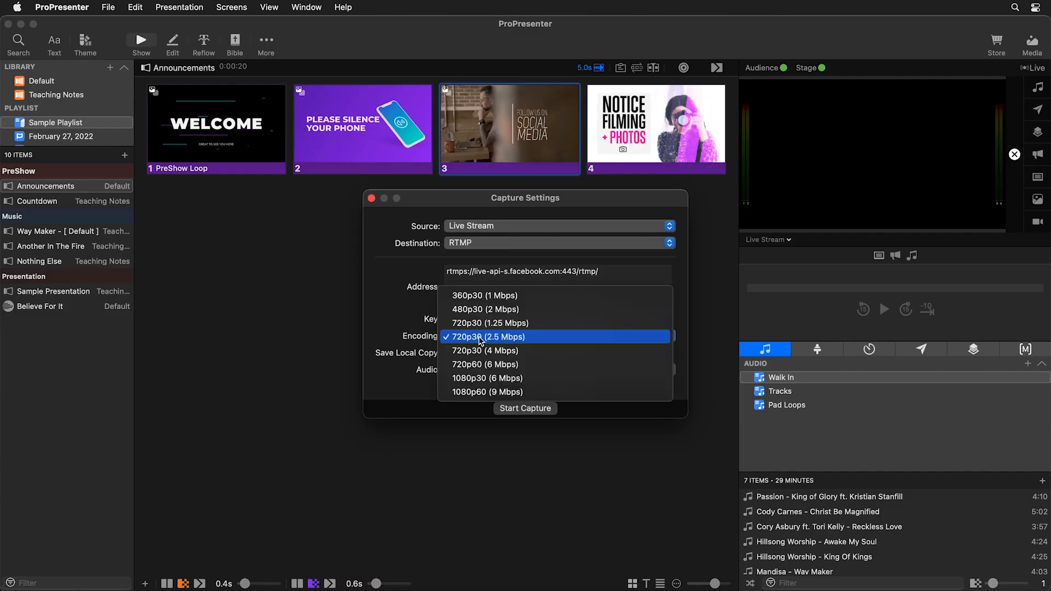
mouse_move(528, 365)
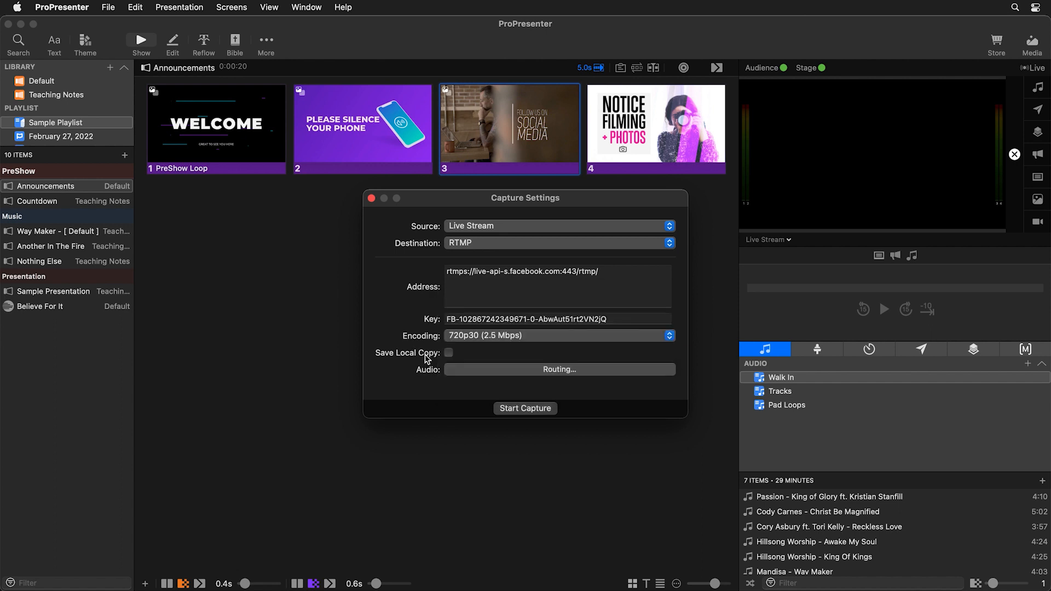
mouse_move(449, 375)
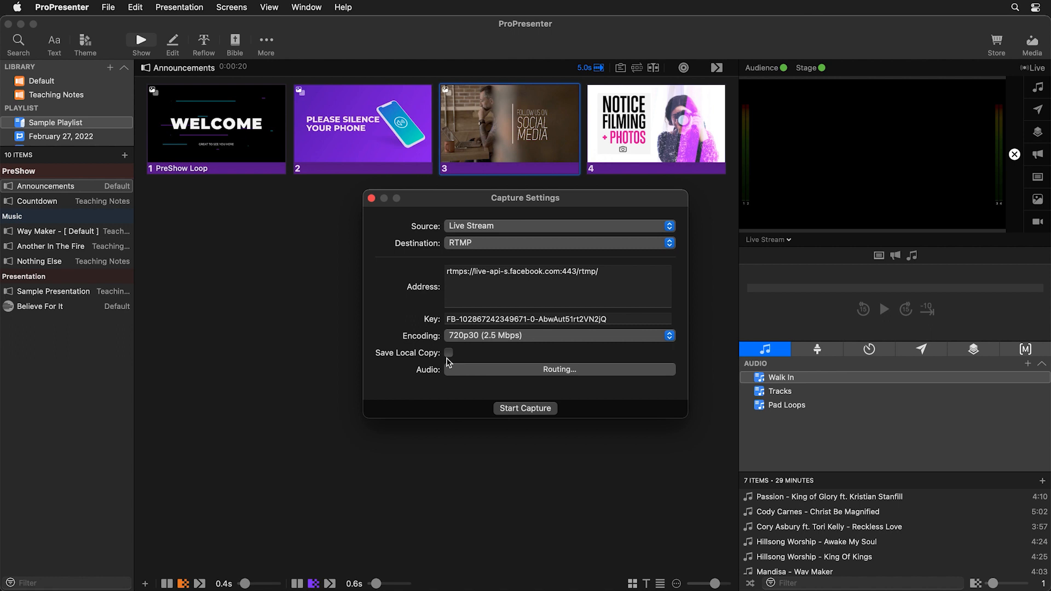
mouse_move(486, 372)
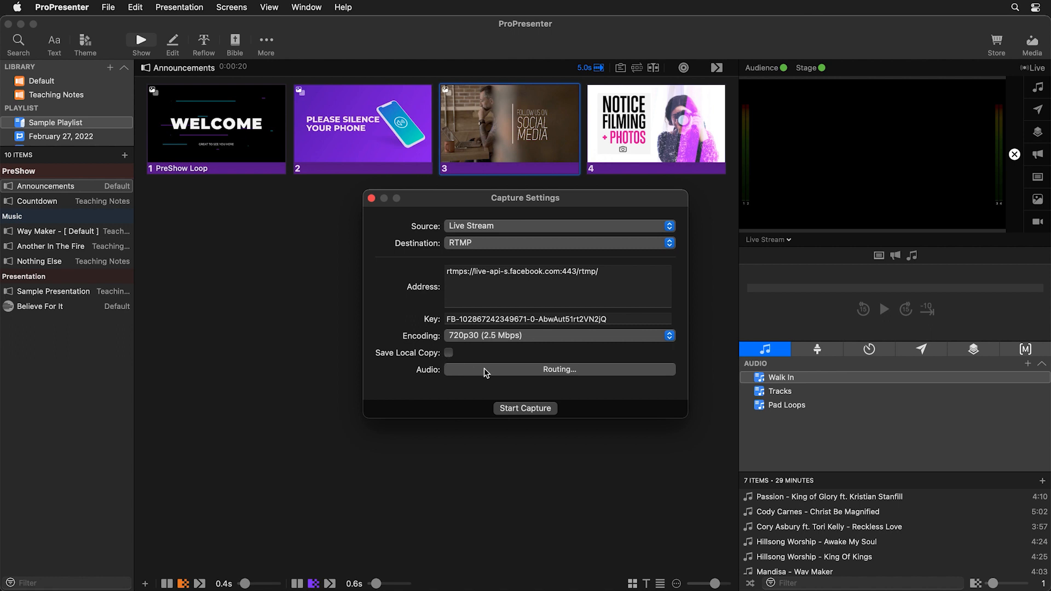
mouse_move(484, 377)
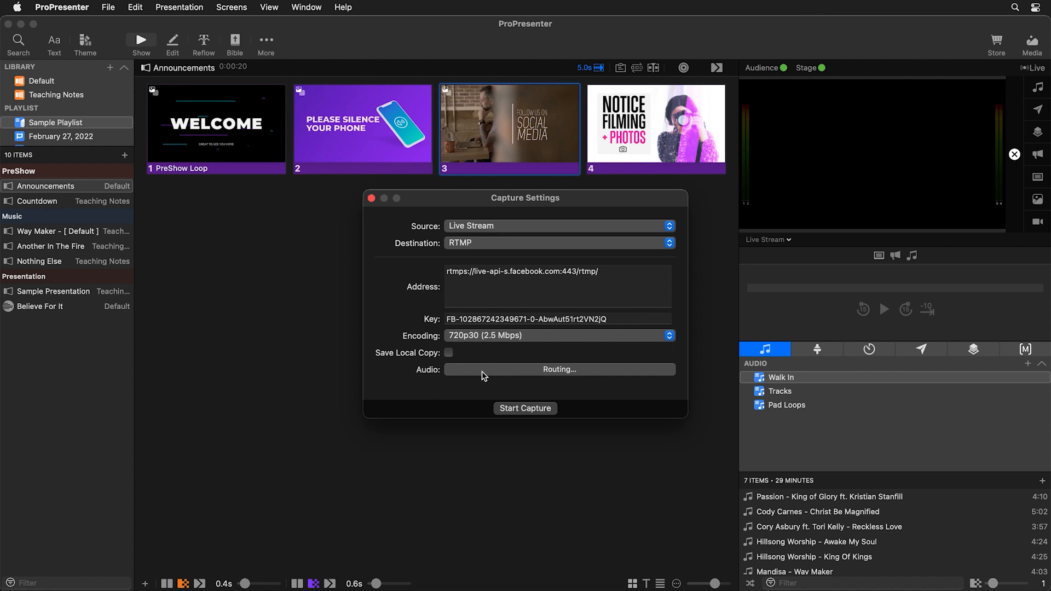
mouse_move(501, 395)
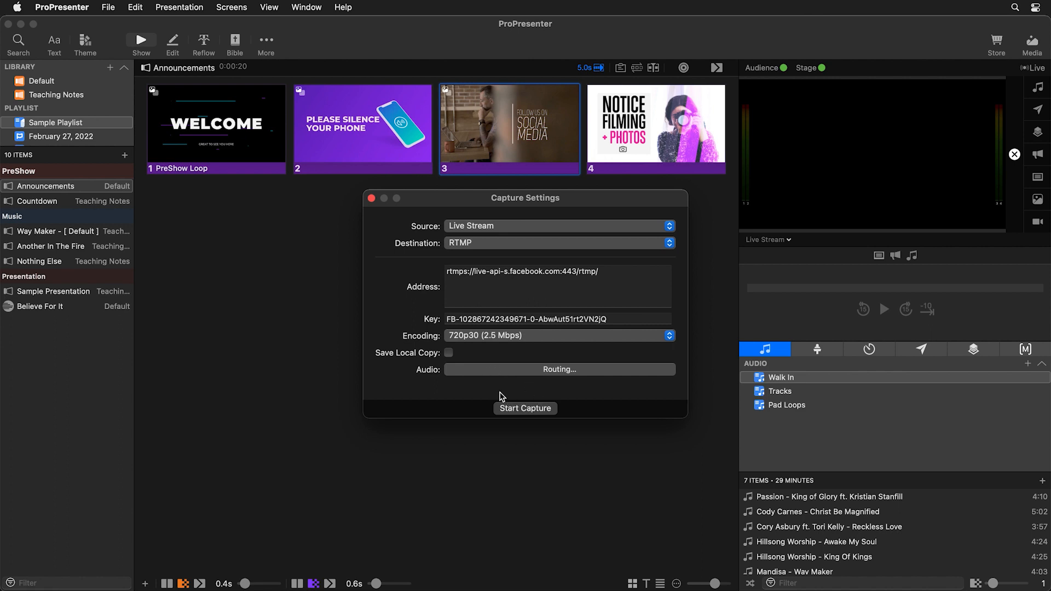
- Start the capture stream and put the Welcome slide live on output
left_click(525, 408)
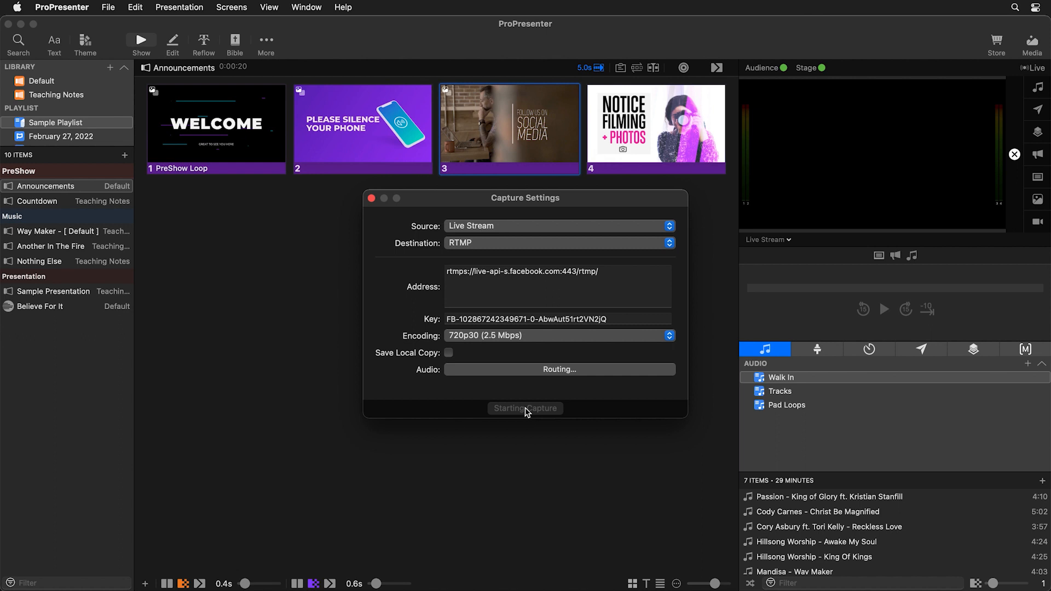
left_click(526, 408)
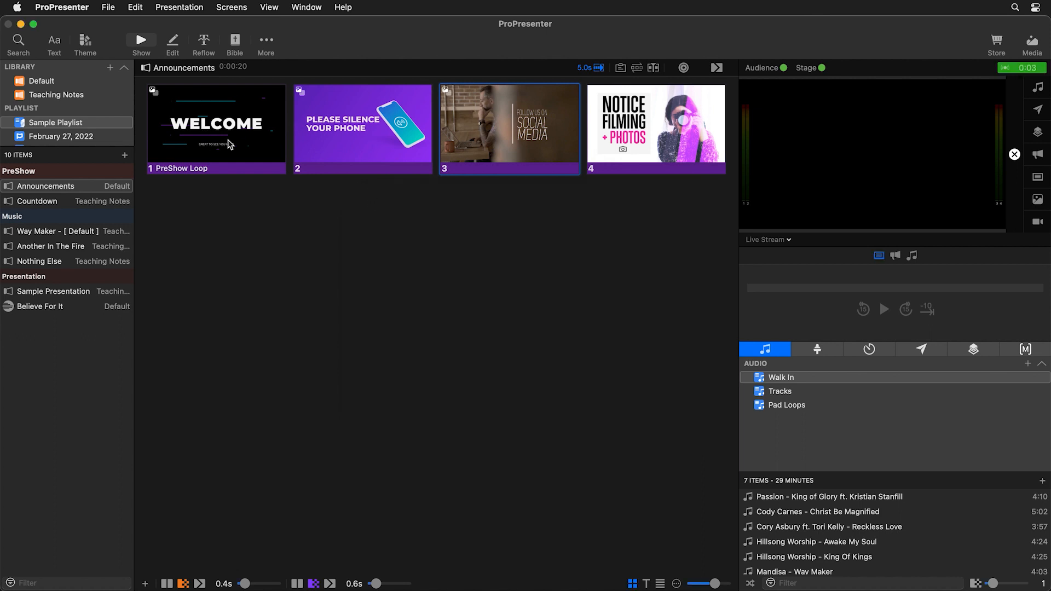
left_click(217, 128)
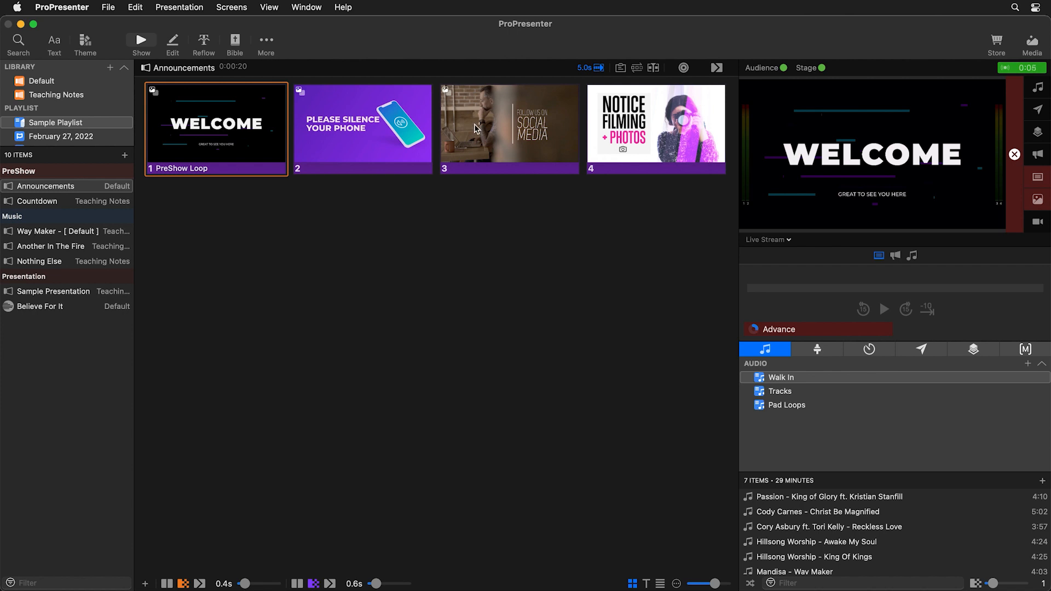
mouse_move(729, 162)
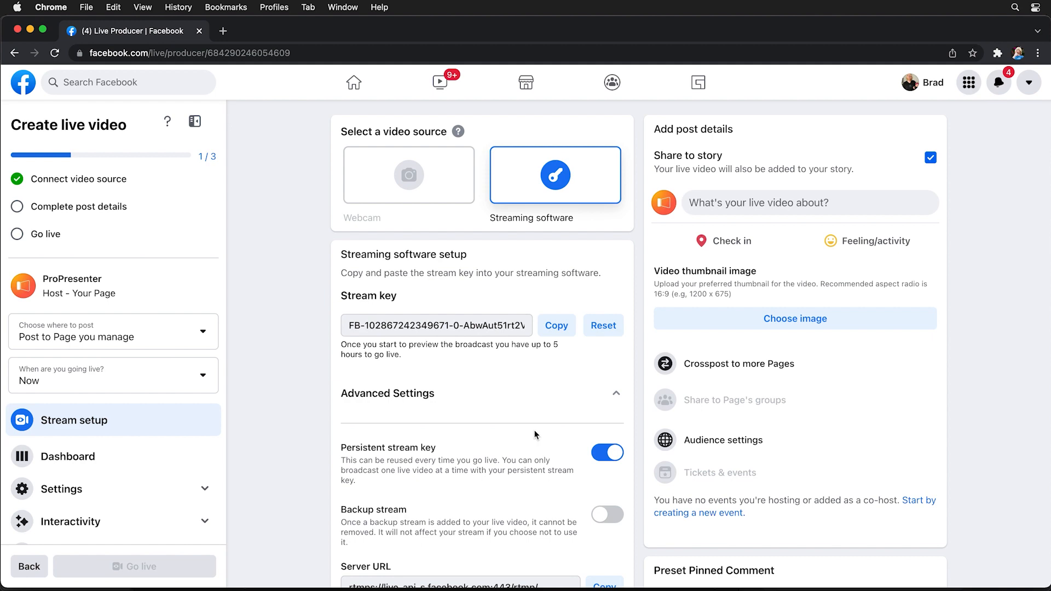
- Scroll down to the Video preview to confirm the ProPresenter feed is arriving
scroll("down", 3)
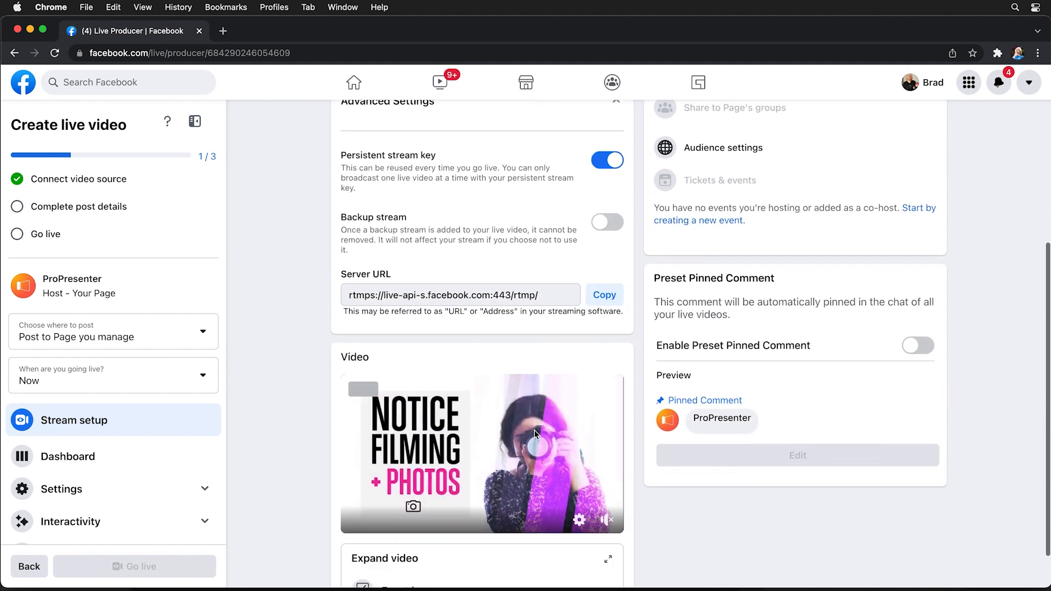
mouse_move(564, 466)
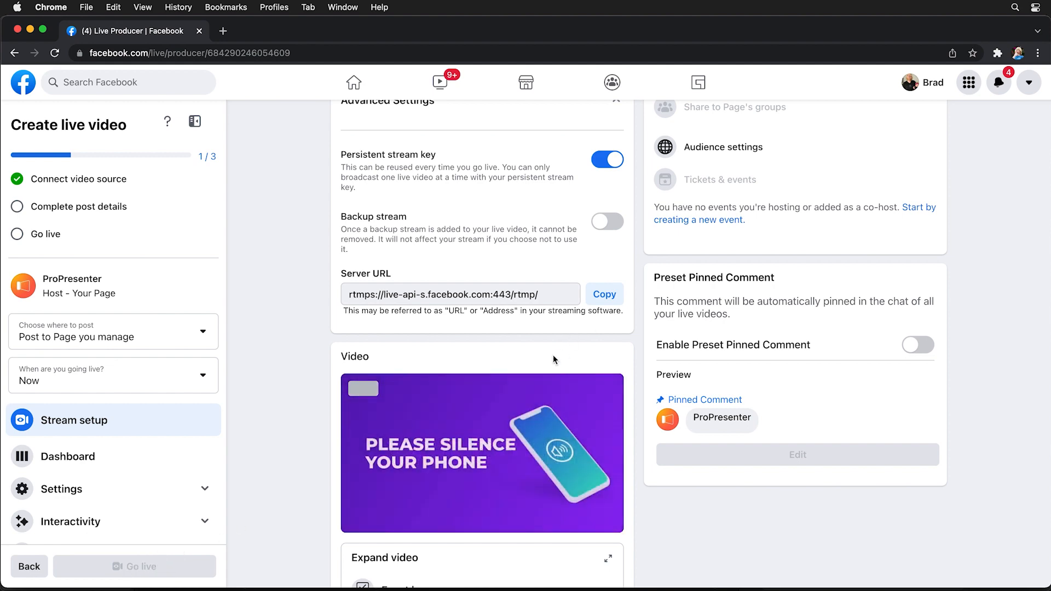
mouse_move(554, 361)
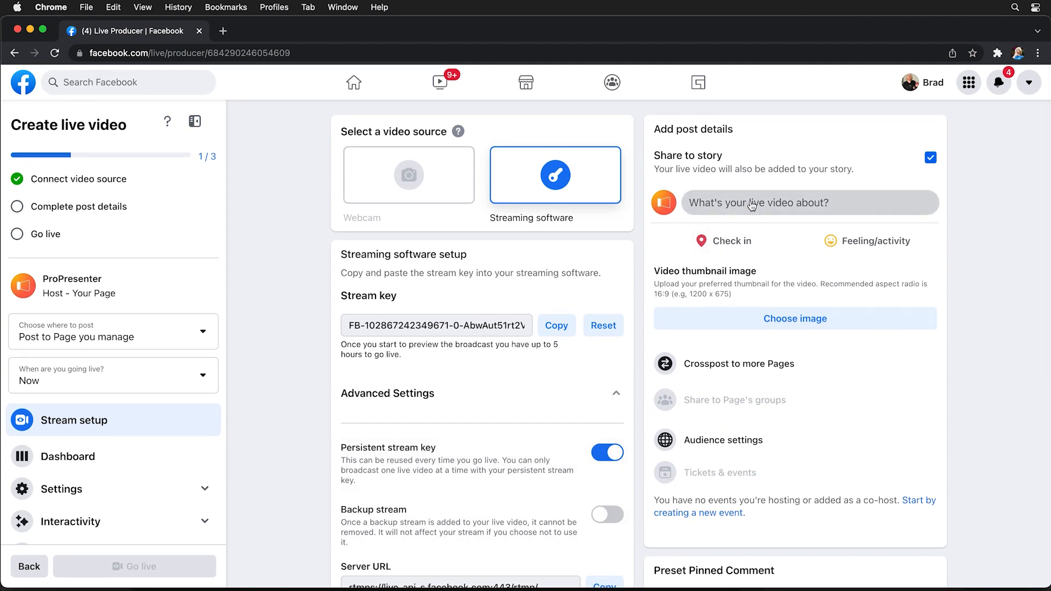
- Save the post with title 'ProPresenter Test' and description 'Check out our awesome stream'
left_click(757, 203)
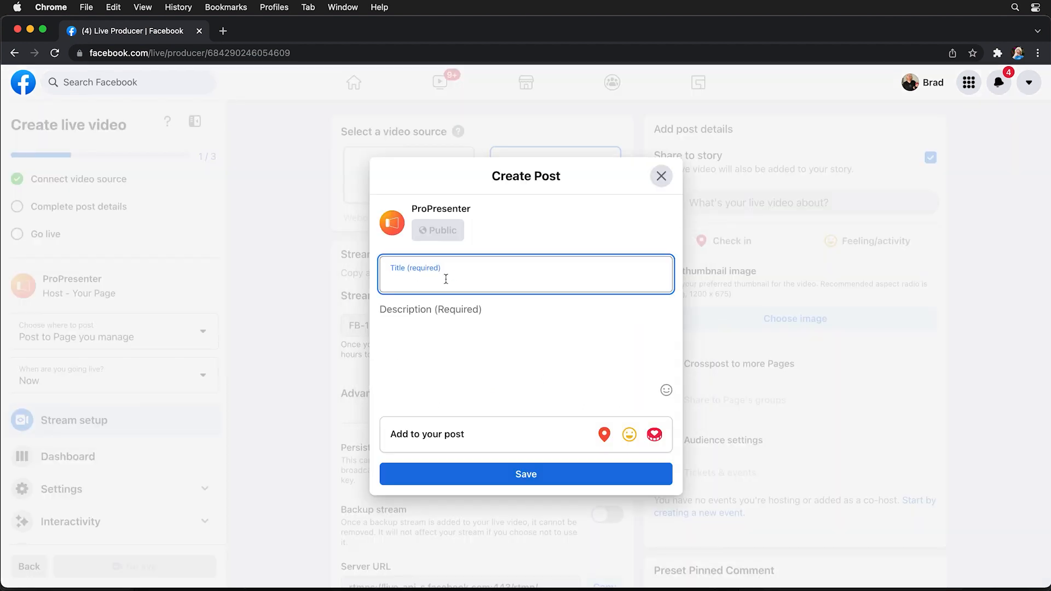
type("ProPresenter Test")
left_click(526, 352)
type("Check")
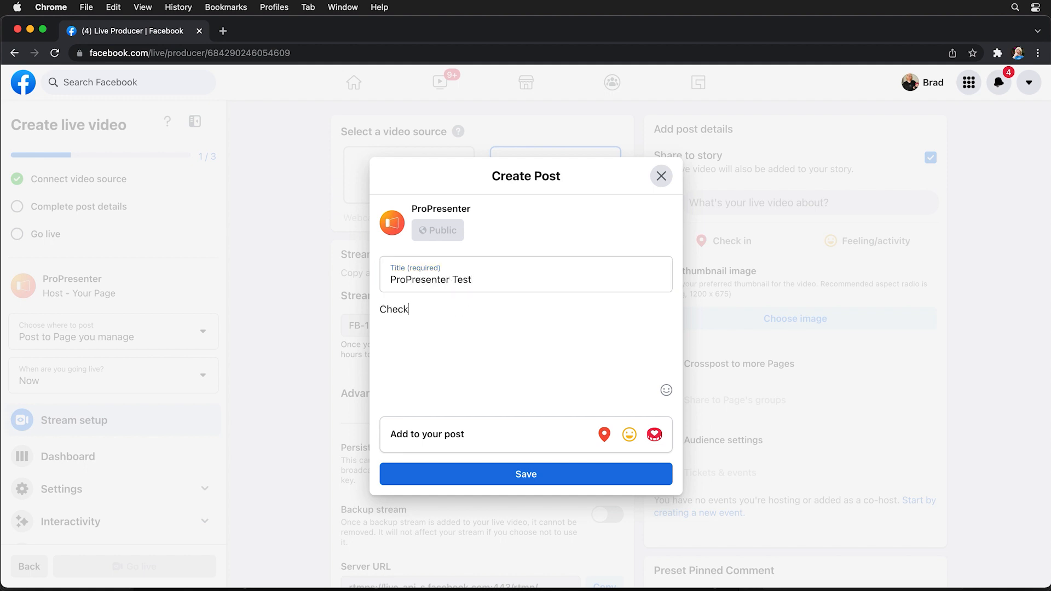
type("out our awesome stream")
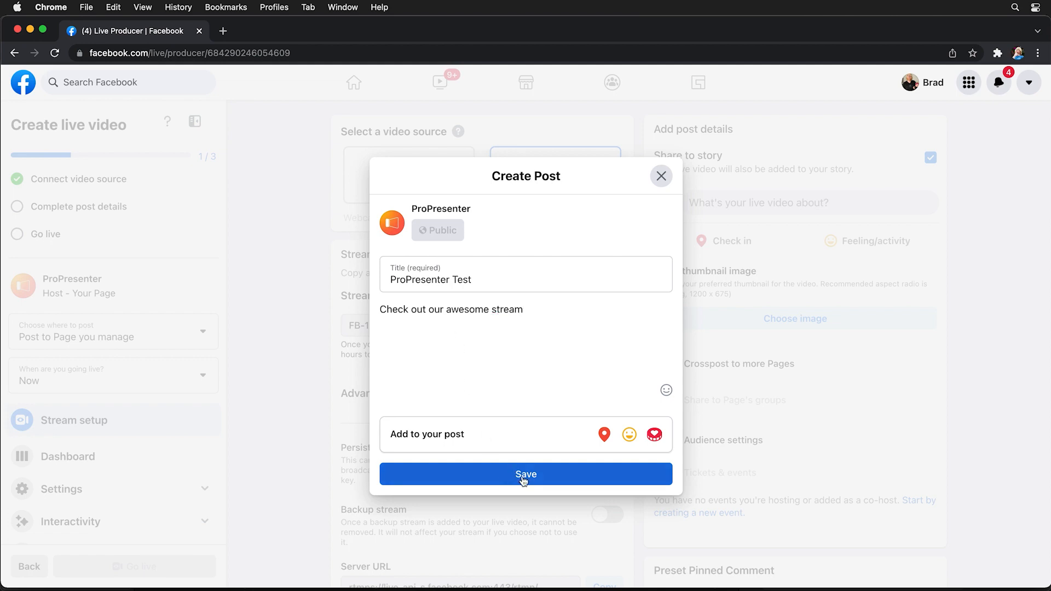
left_click(526, 474)
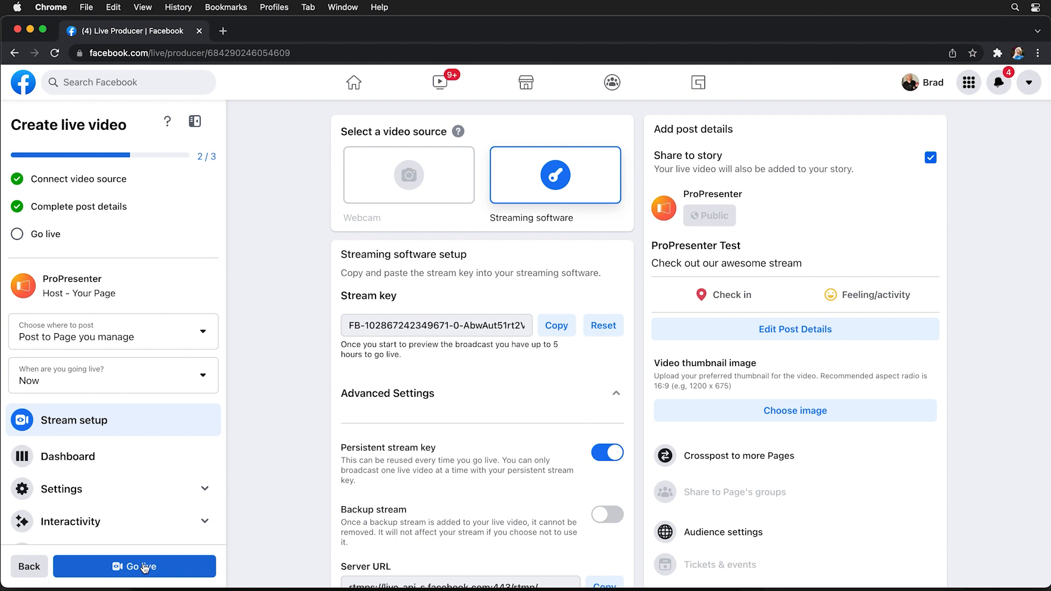
- Switch the go-live timing to Later for scheduling the broadcast
left_click(113, 375)
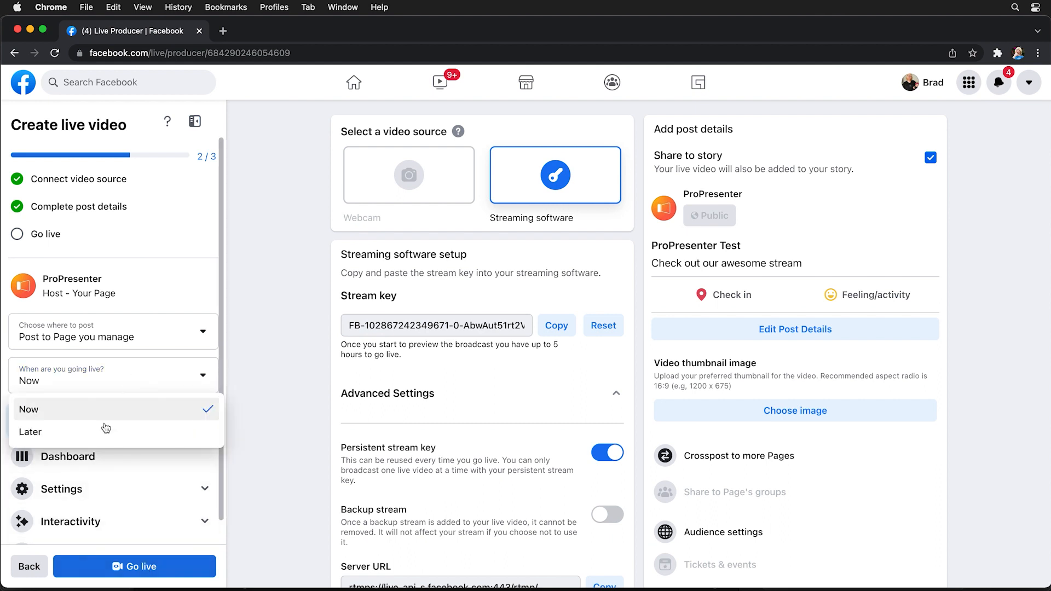
left_click(31, 432)
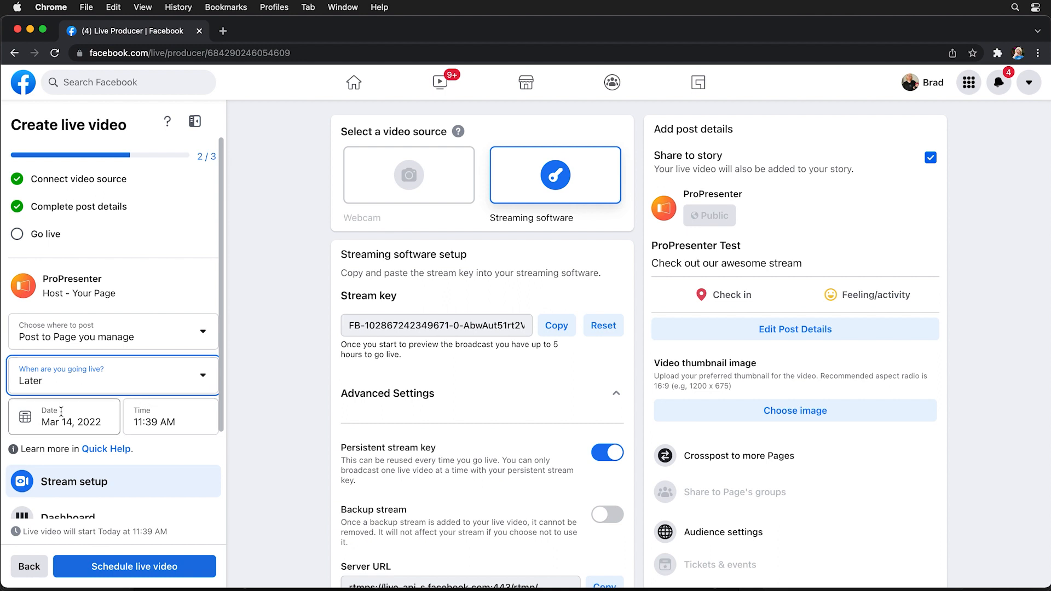
mouse_move(127, 431)
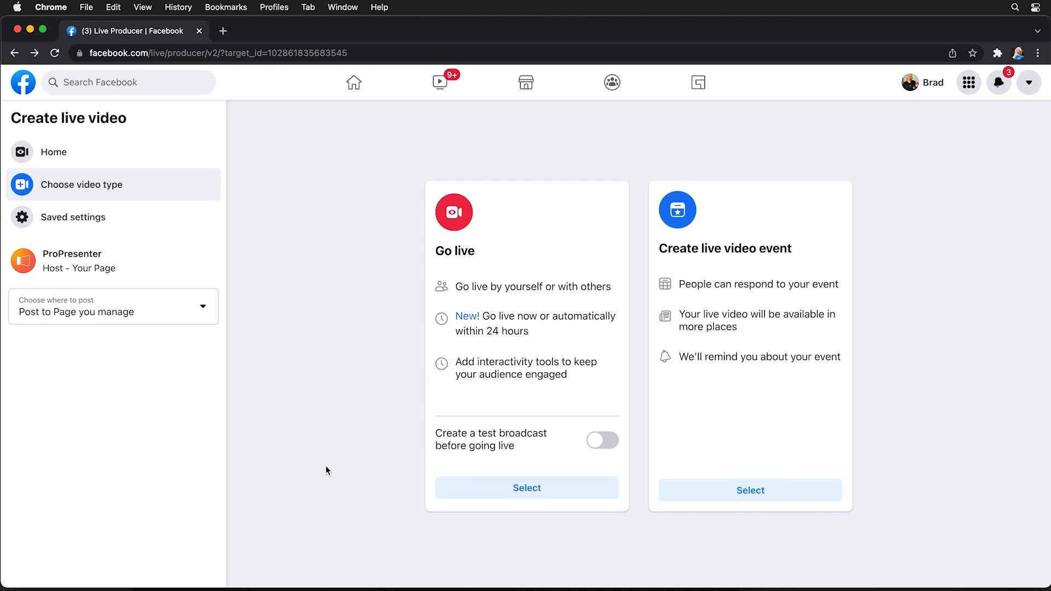
mouse_move(43, 292)
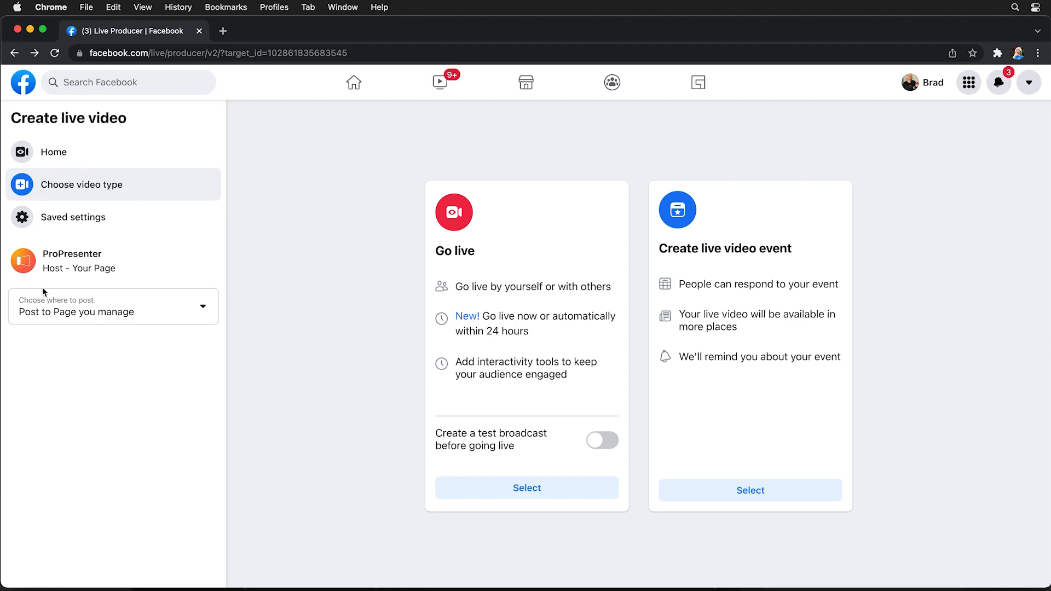
mouse_move(112, 224)
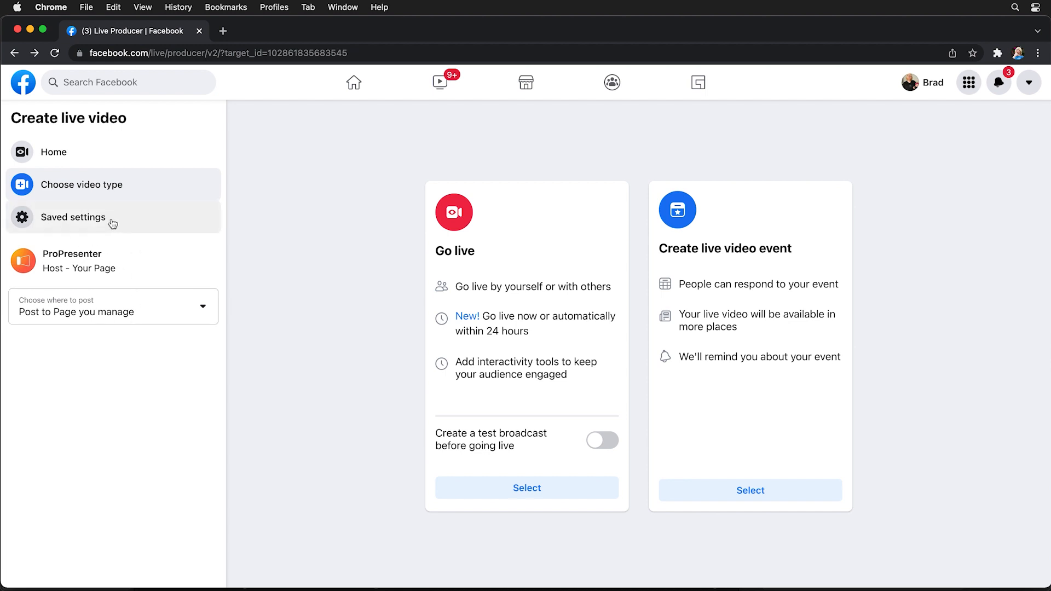
mouse_move(123, 317)
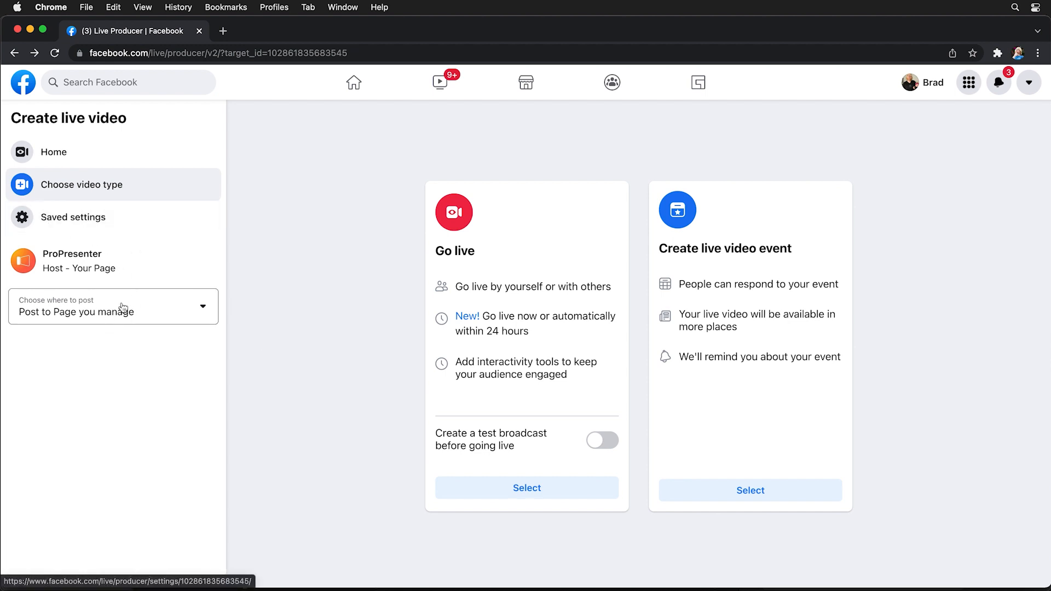
- In Saved settings keep Stream key as the default source, then return to video type choices
left_click(73, 217)
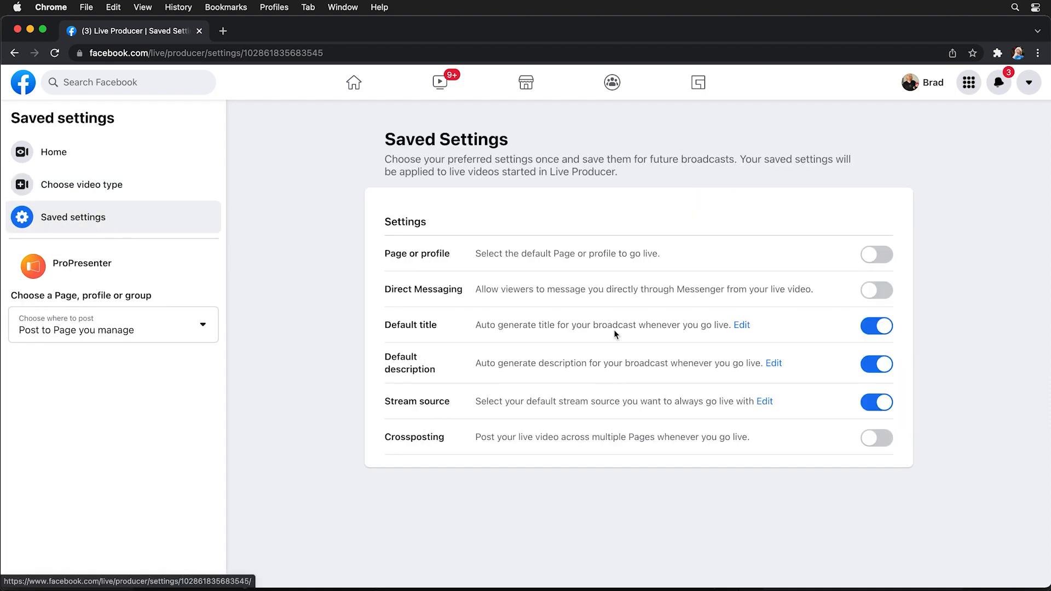
mouse_move(725, 458)
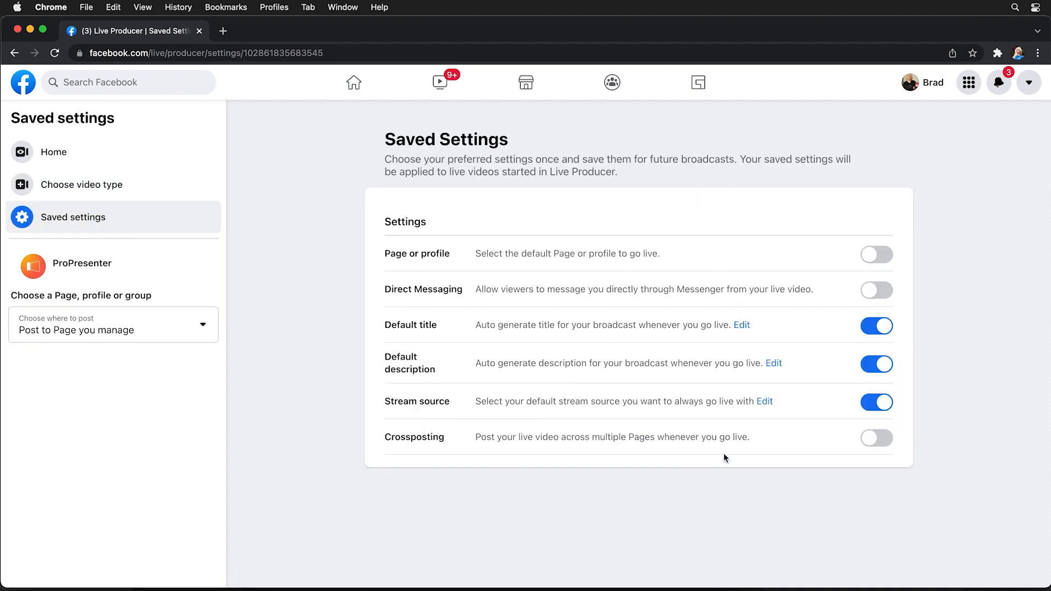
mouse_move(784, 401)
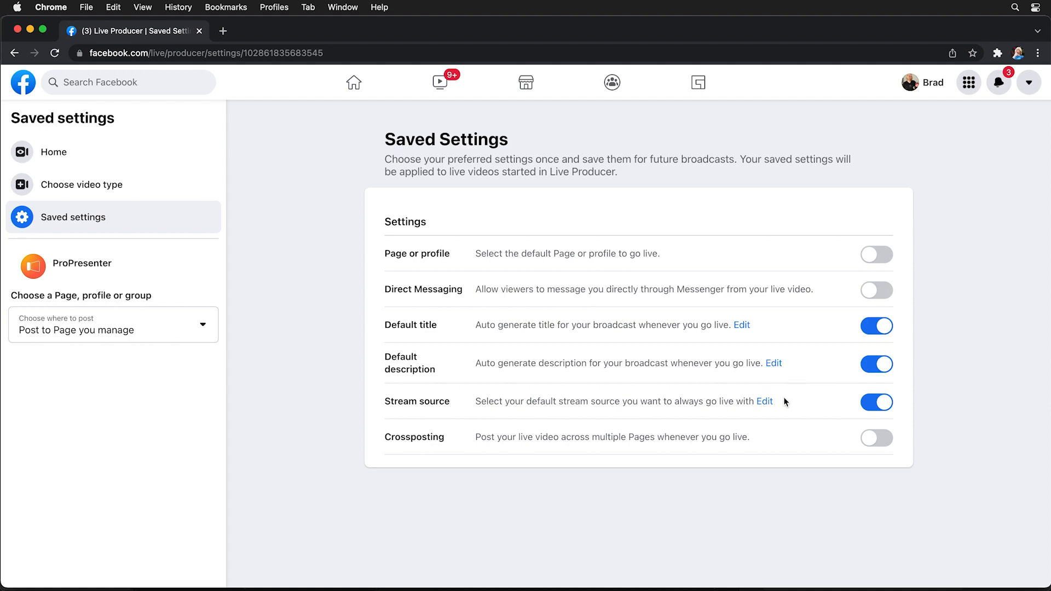
left_click(741, 325)
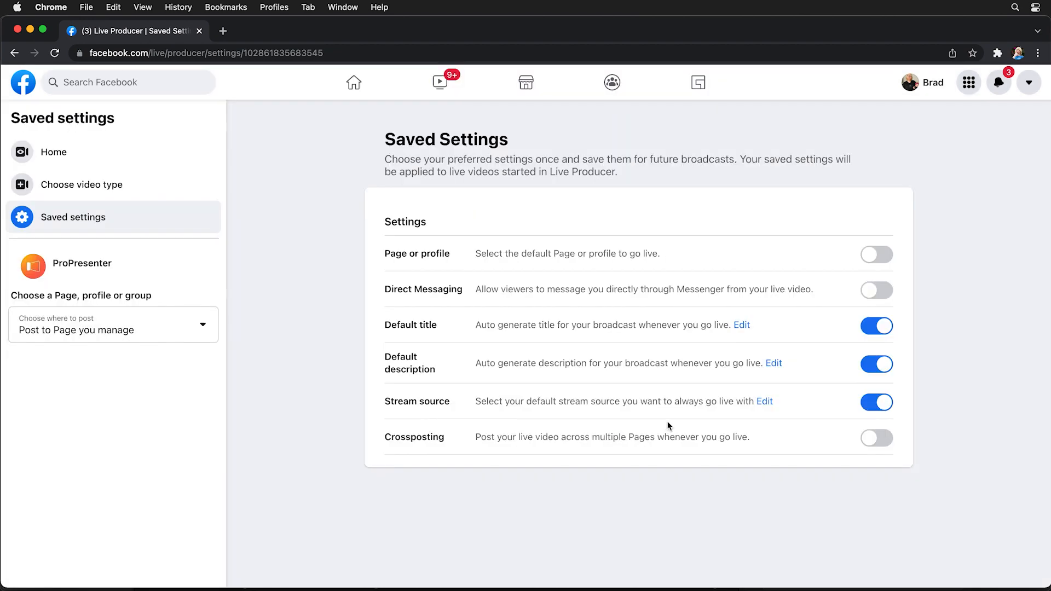
left_click(764, 401)
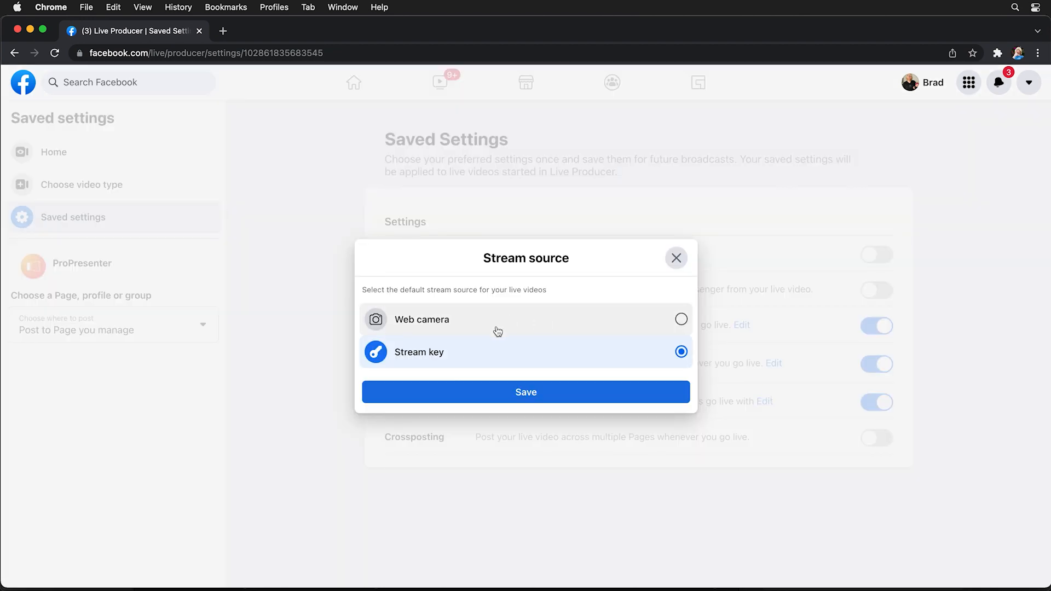
left_click(525, 392)
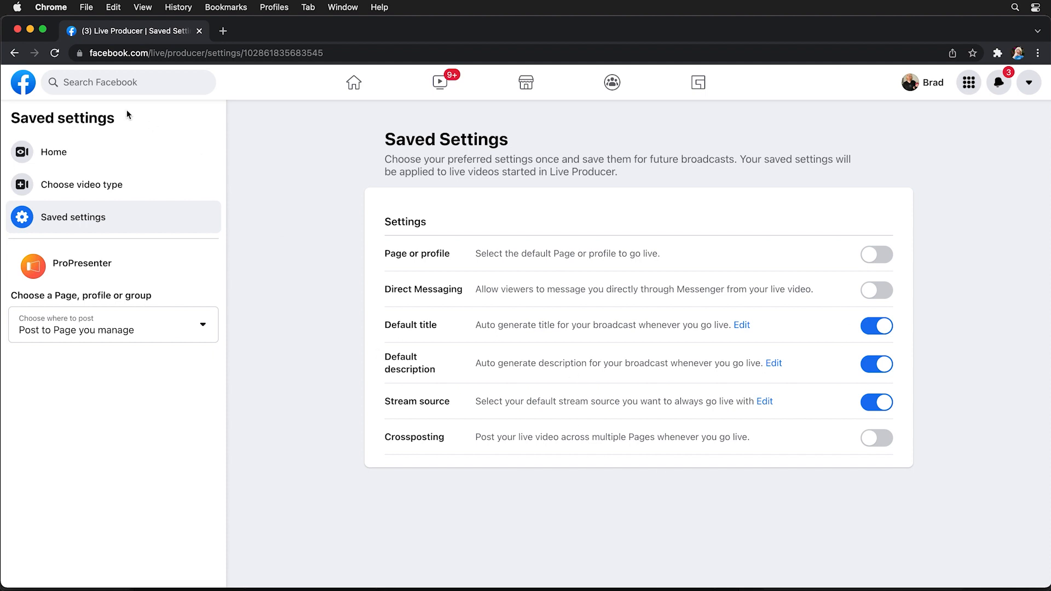
left_click(81, 184)
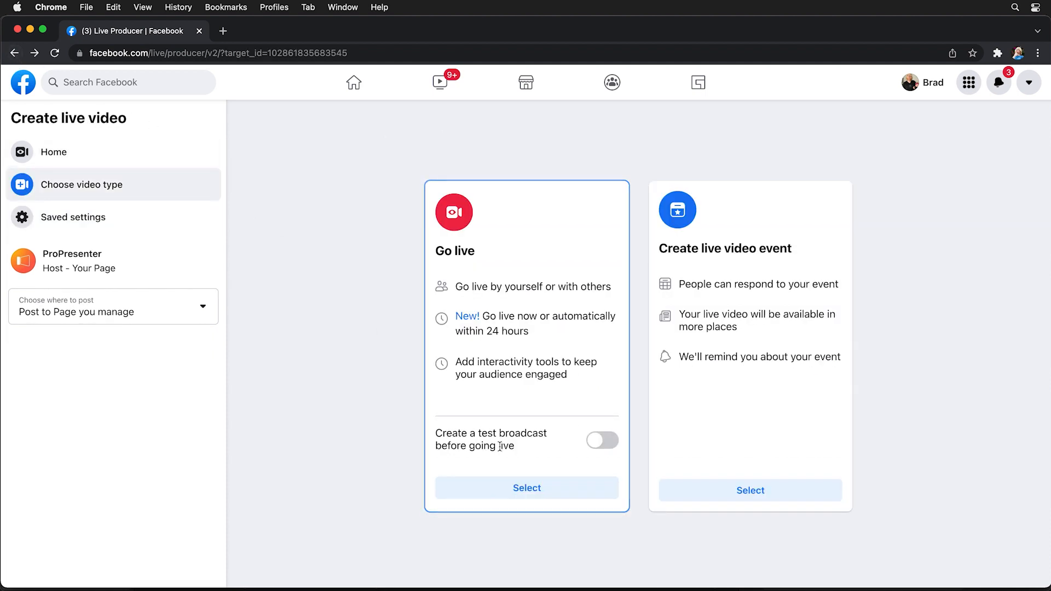
- Create a new Go live video and start streaming ProPresenter's output to Facebook
left_click(527, 488)
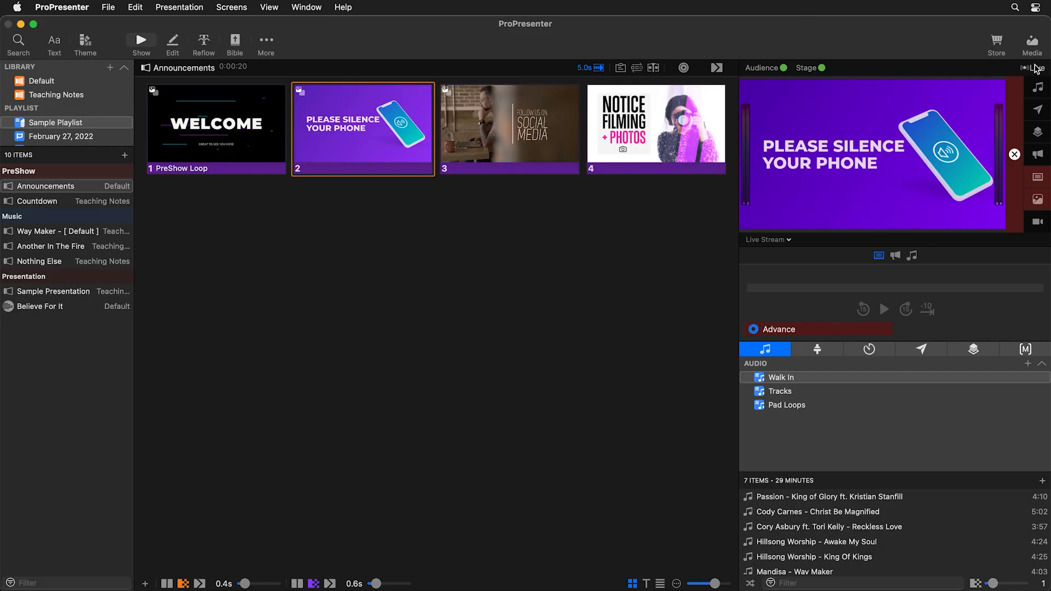
left_click(509, 126)
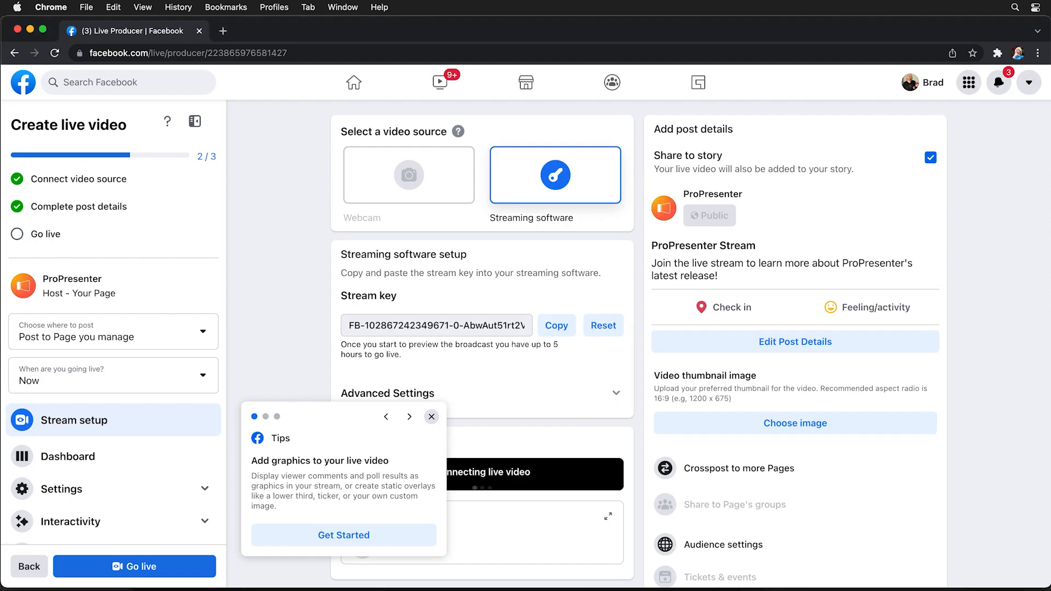
- Dismiss the three Live Producer tips about graphics, saving settings and crossposting
left_click(410, 416)
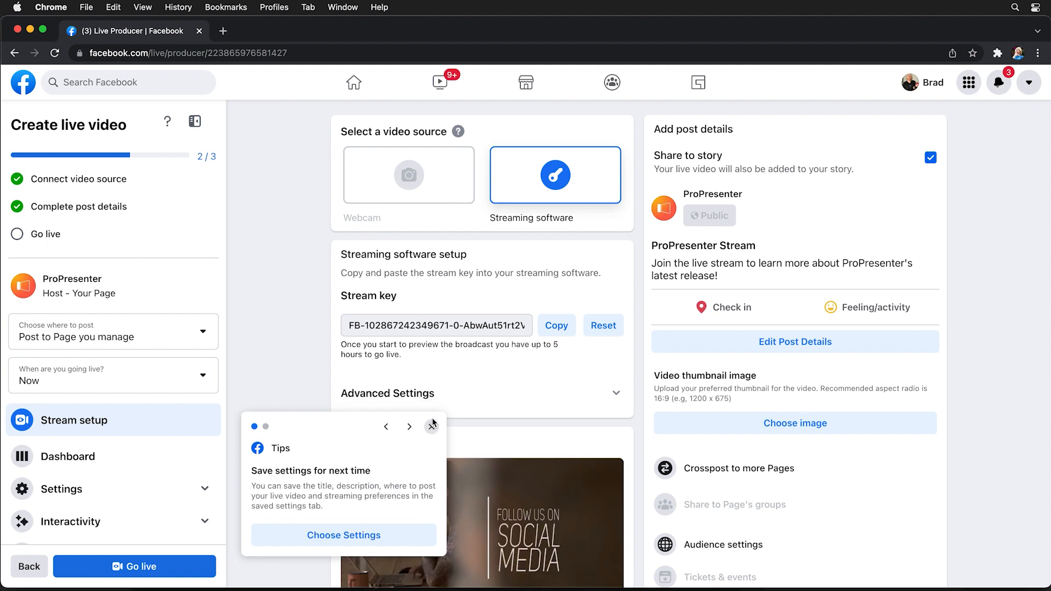
left_click(409, 426)
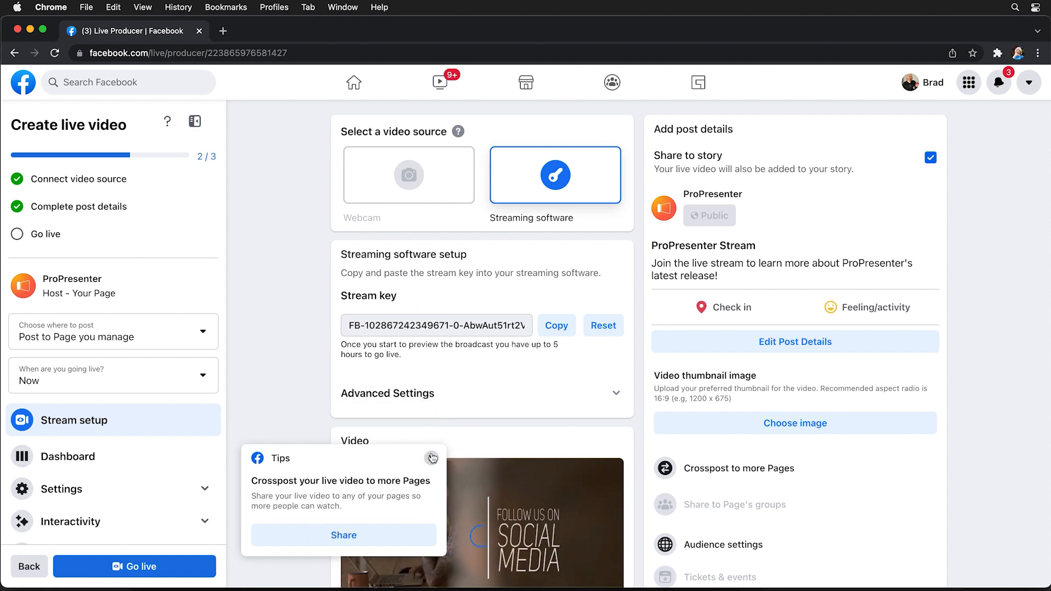
left_click(431, 458)
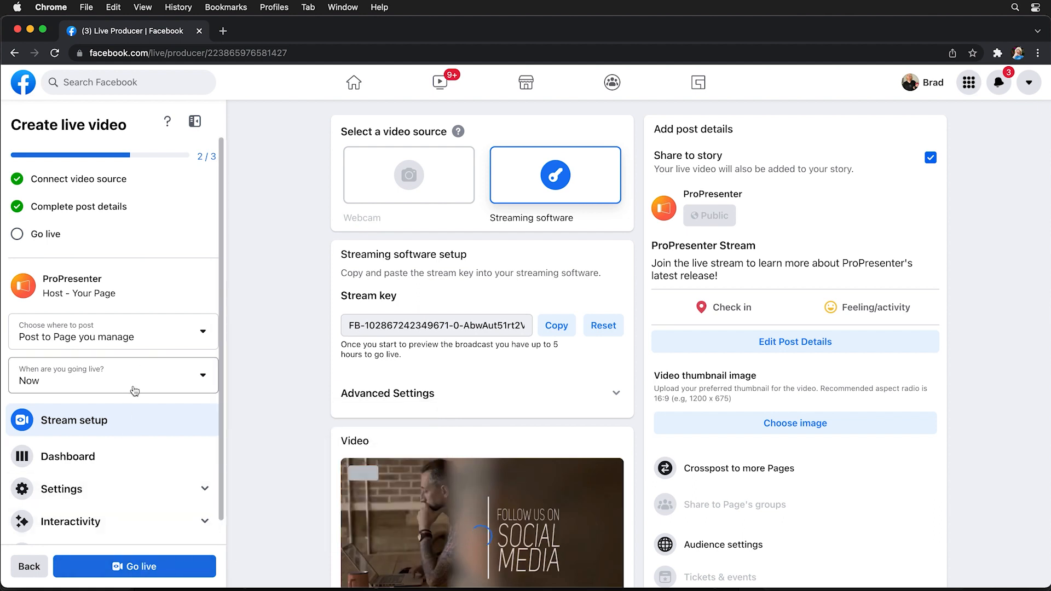